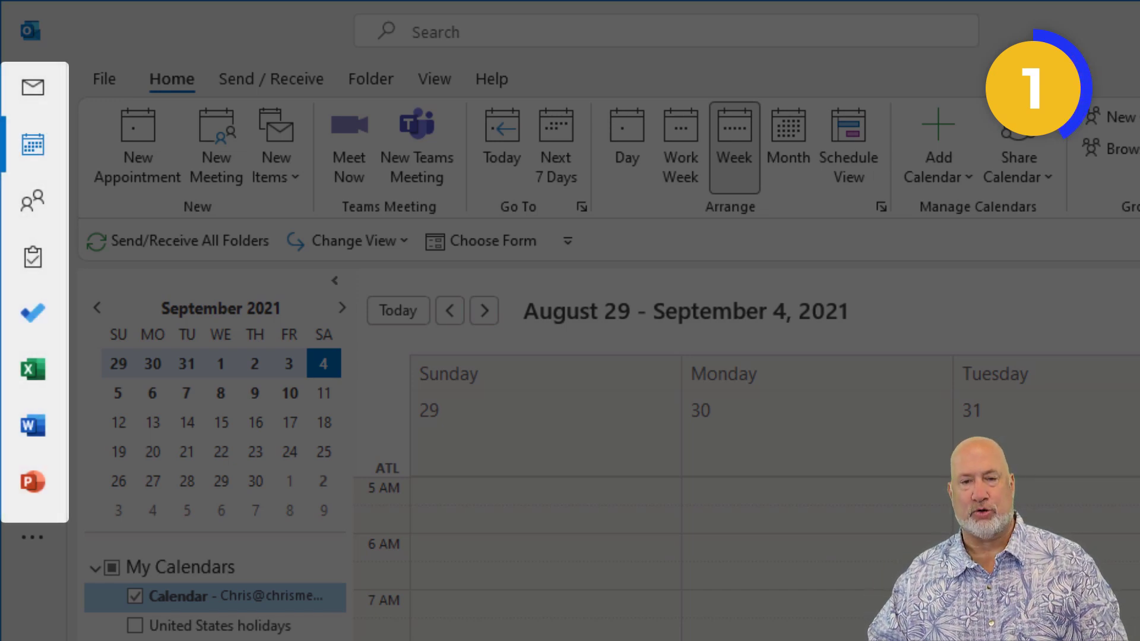
# Switch to Mail and back to the Calendar showing the August 30 – September 3 work week.
pyautogui.click(32, 87)
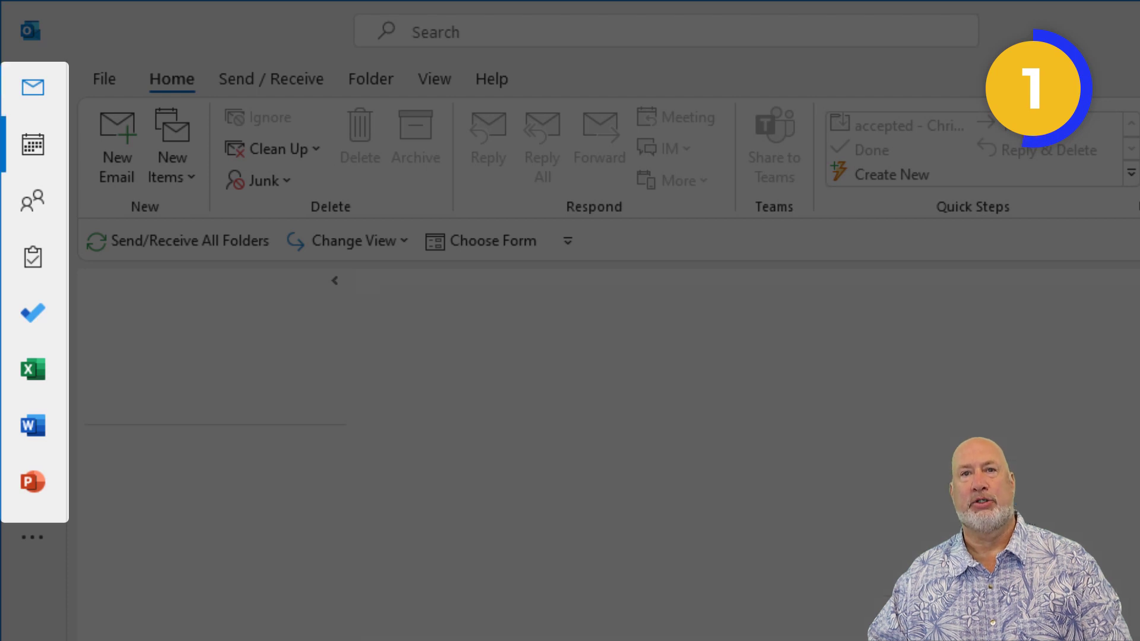
pyautogui.click(32, 144)
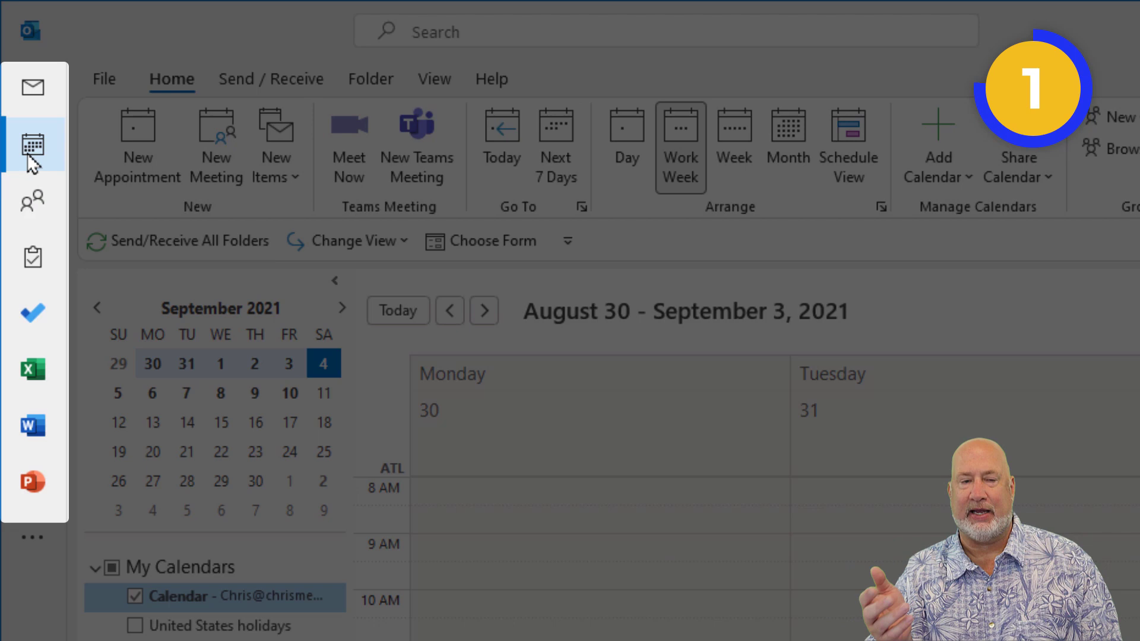
pyautogui.moveTo(33, 202)
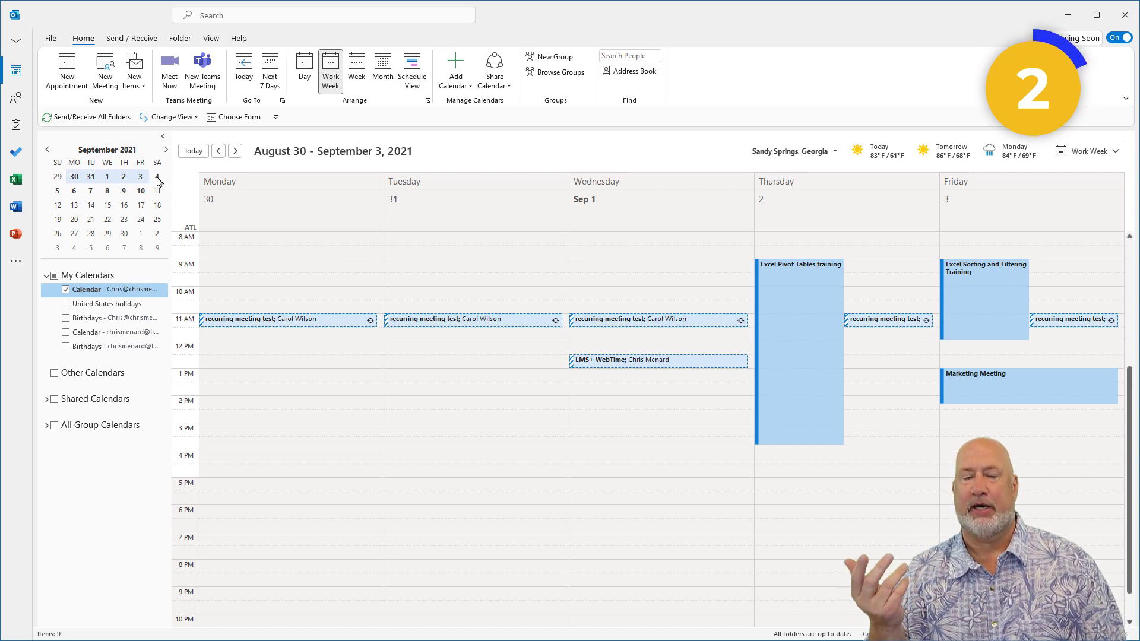
# Widen the date navigator, jump to Today, then narrow the navigator again.
pyautogui.click(157, 177)
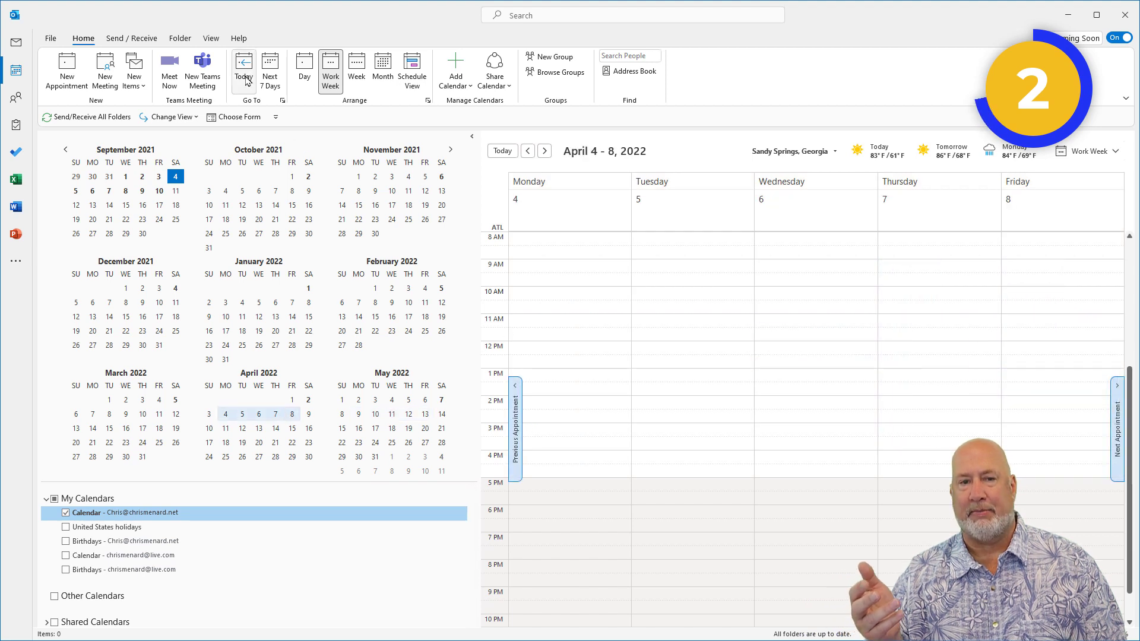
pyautogui.click(357, 71)
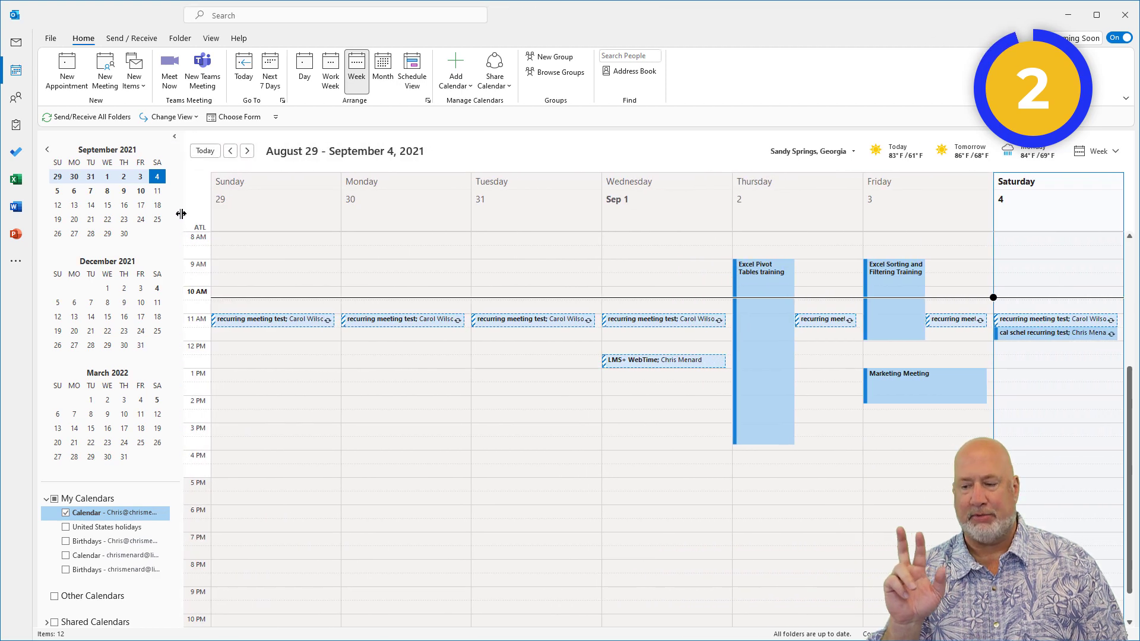
pyautogui.click(167, 150)
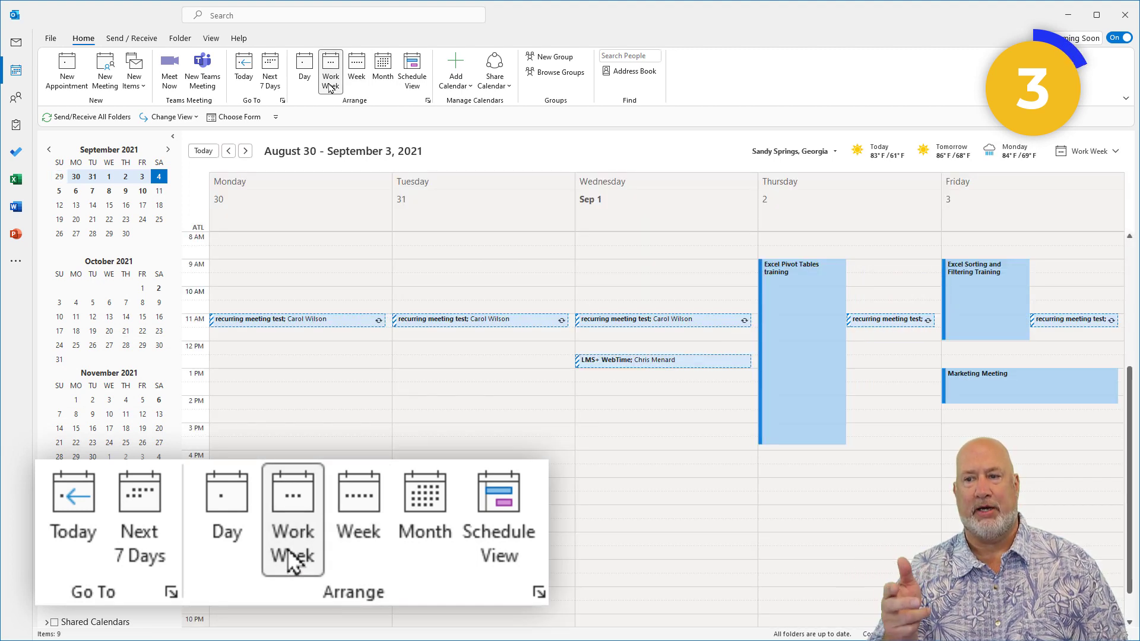
# Show the Work Week, then the Next 7 Days, September 4 – 10, 2021.
pyautogui.click(356, 69)
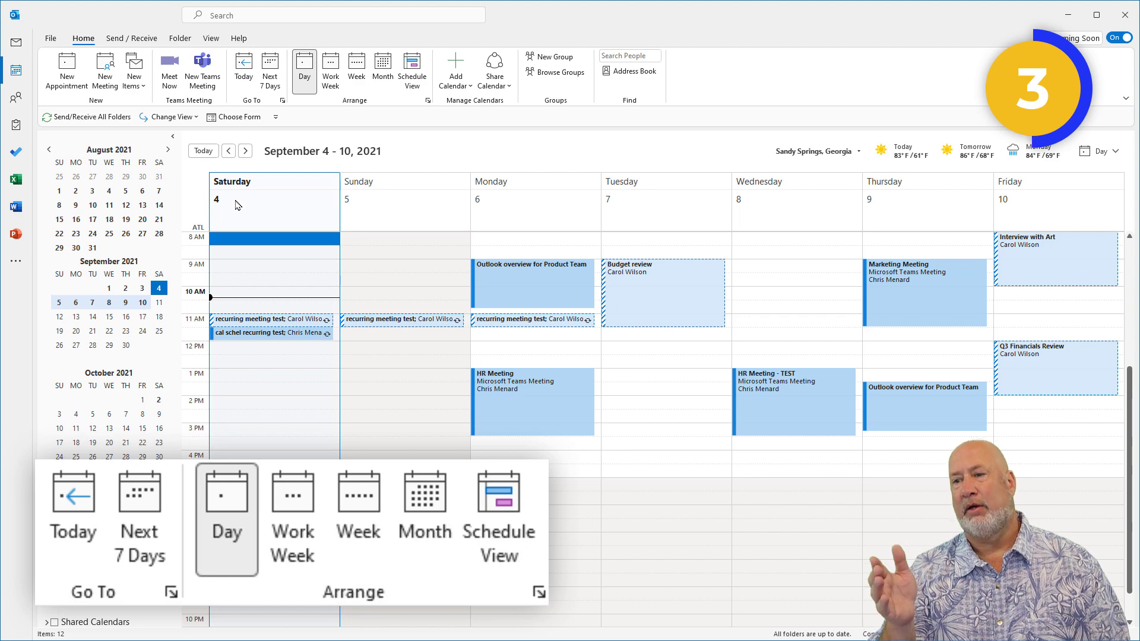
pyautogui.click(246, 151)
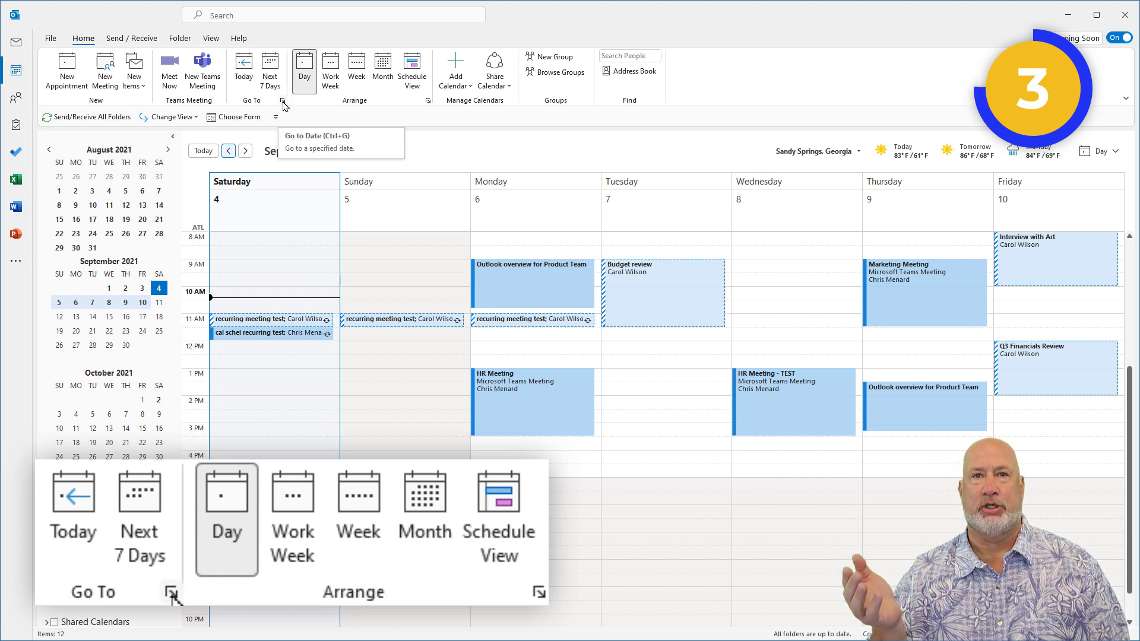
pyautogui.moveTo(283, 108)
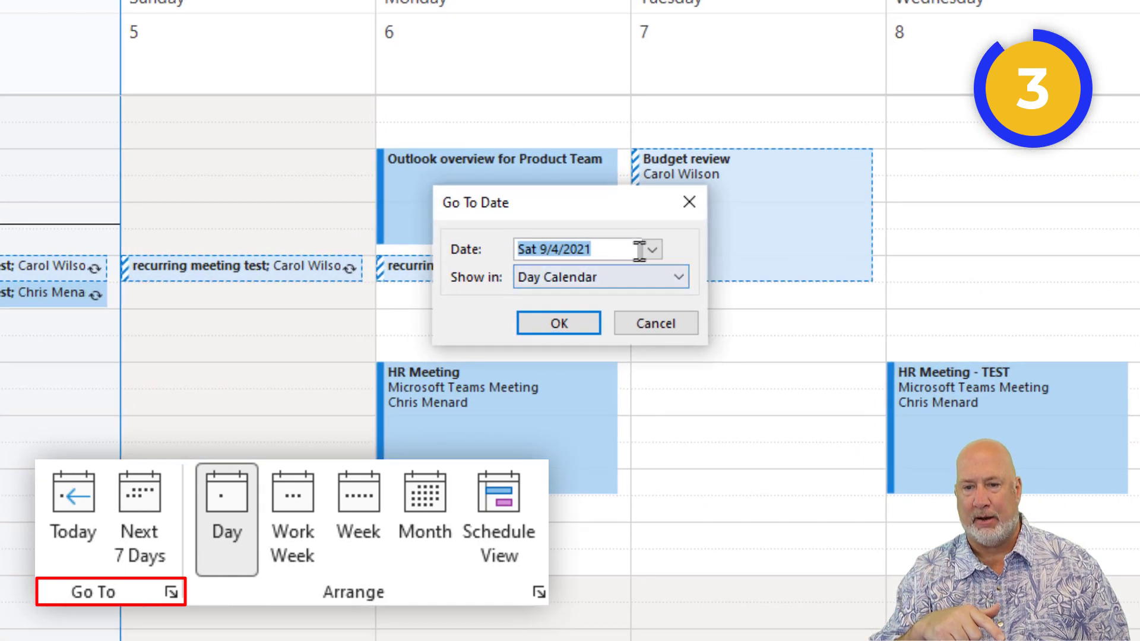
# Bring up the Go To Date box set to Saturday 9/4/2021.
pyautogui.click(652, 249)
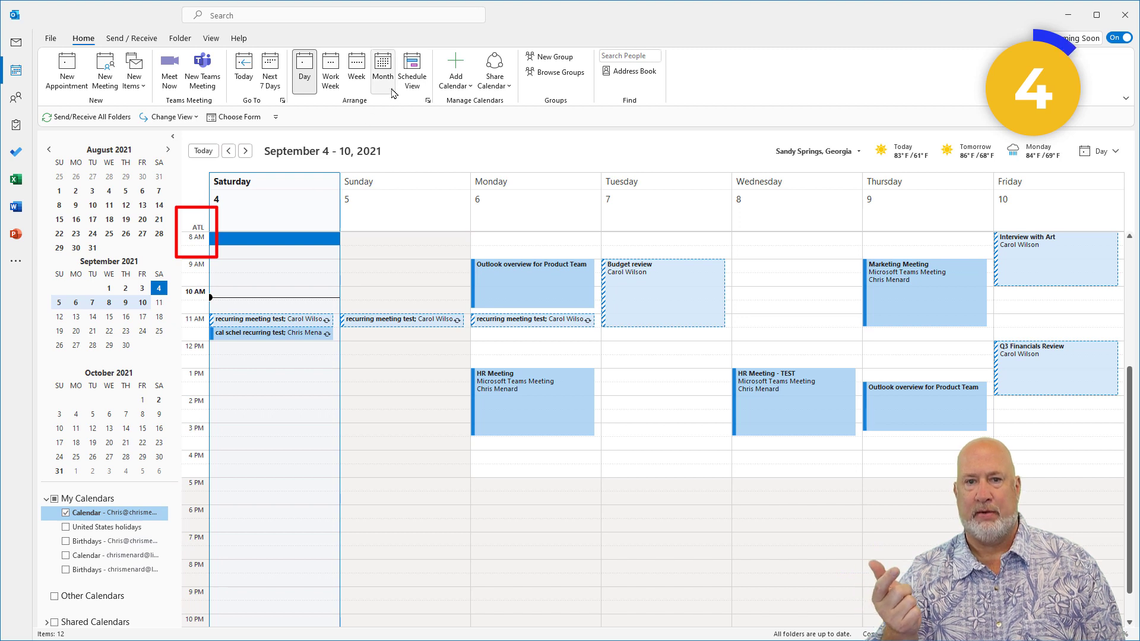
# Cycle through Month and Day views, ending on the August 30 – September 3 work week.
pyautogui.click(383, 71)
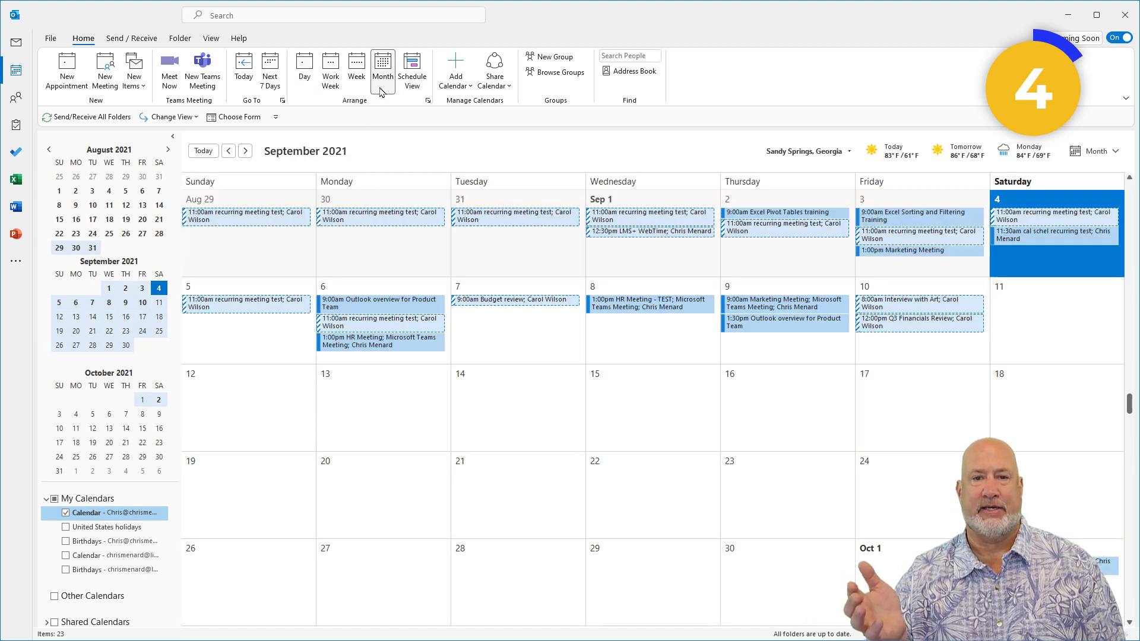
pyautogui.moveTo(356, 72)
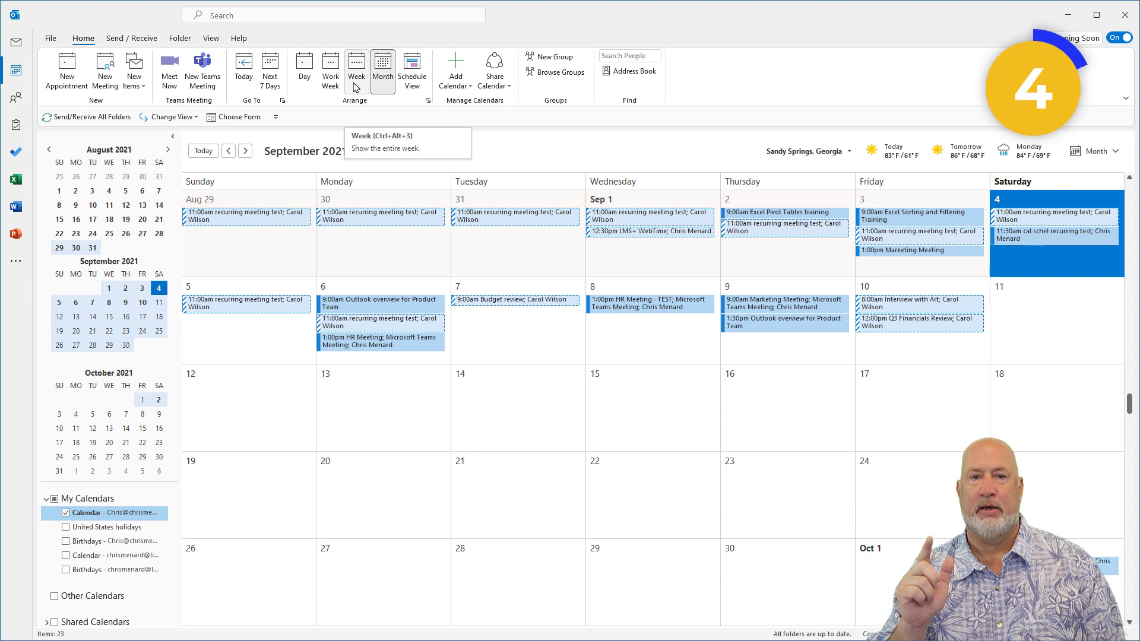
pyautogui.click(304, 72)
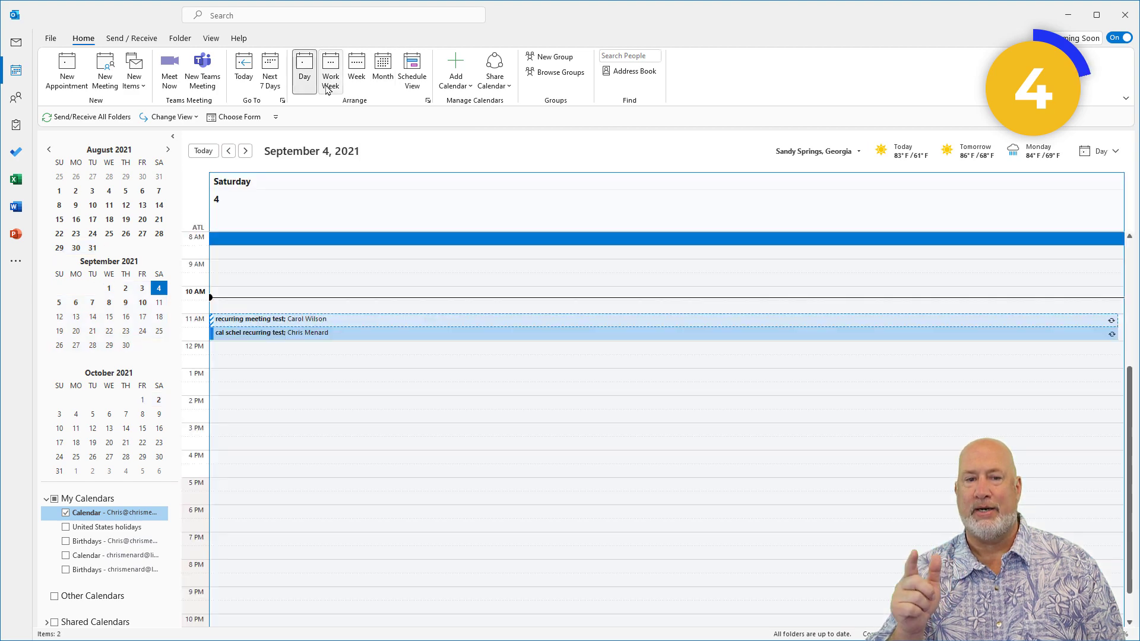
pyautogui.click(330, 73)
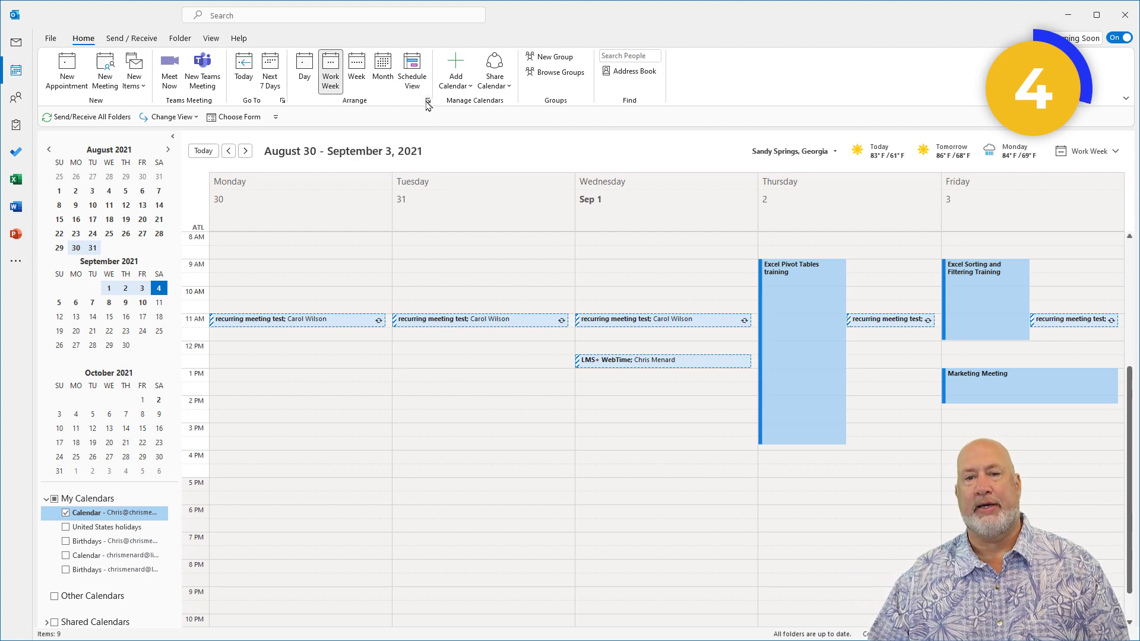
pyautogui.moveTo(429, 102)
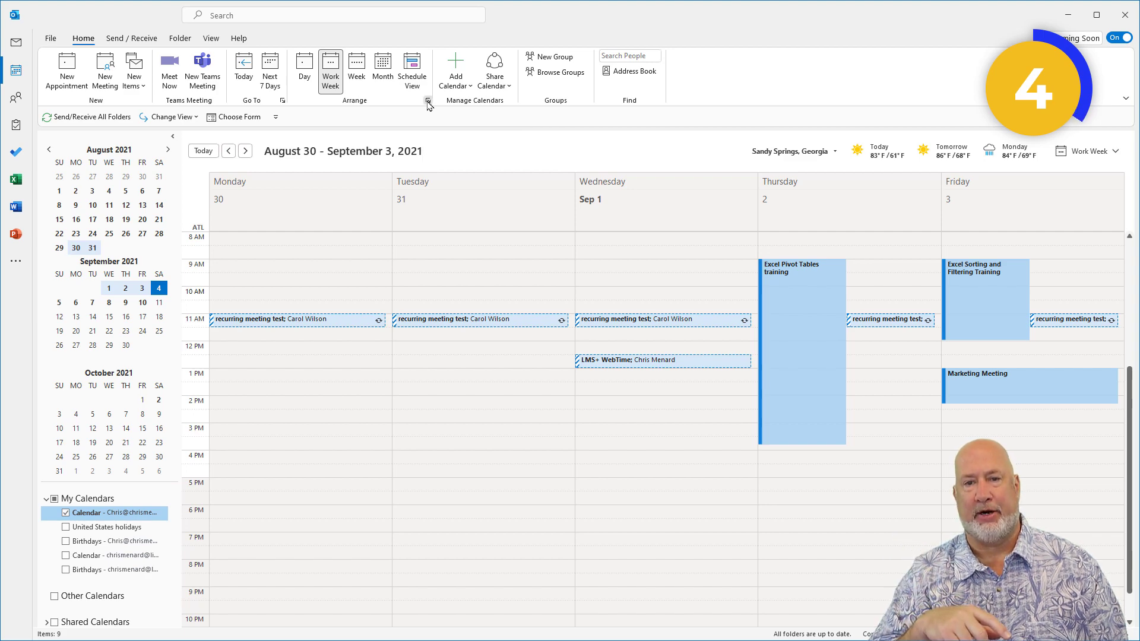
# In Calendar options, enable a second time zone (London) and a third (Hawaii) and apply.
pyautogui.click(429, 101)
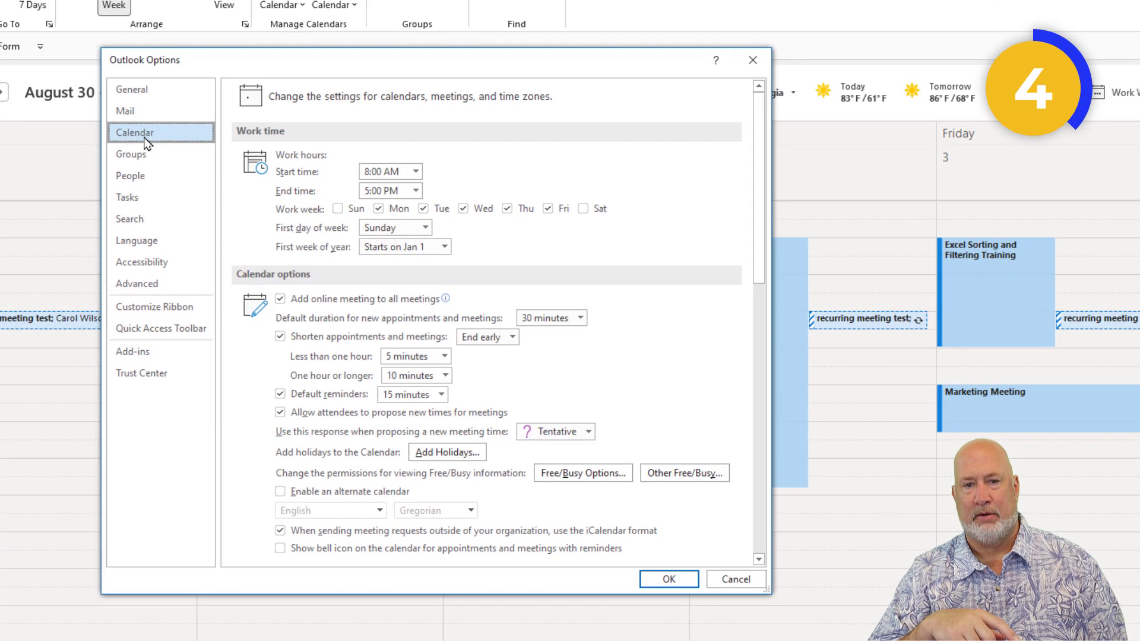
pyautogui.scroll(-3)
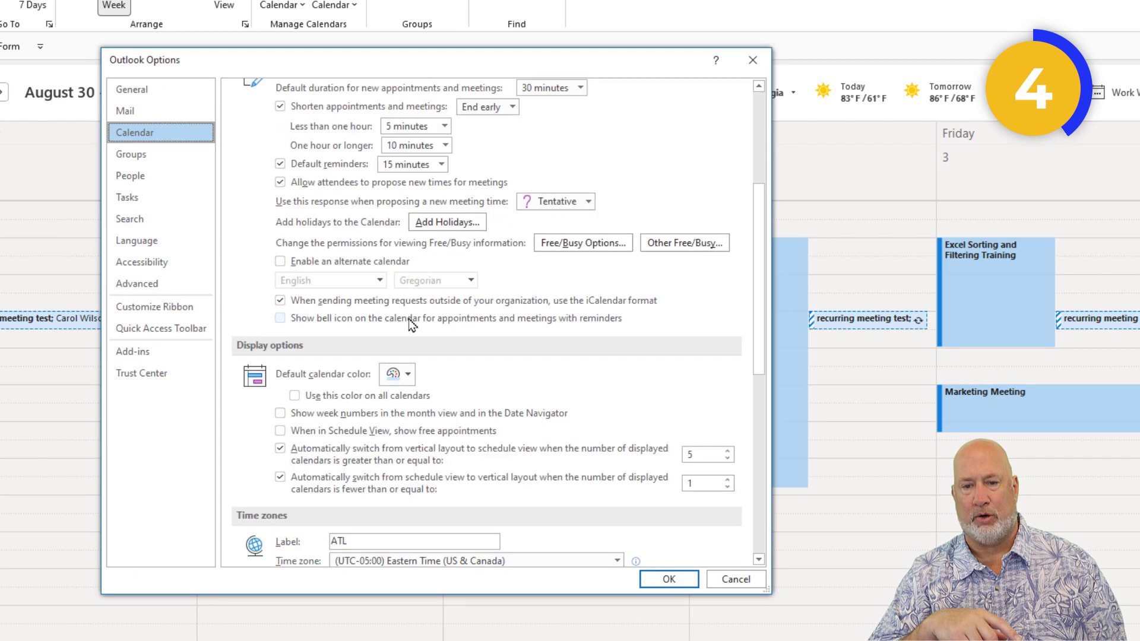
pyautogui.scroll(-3)
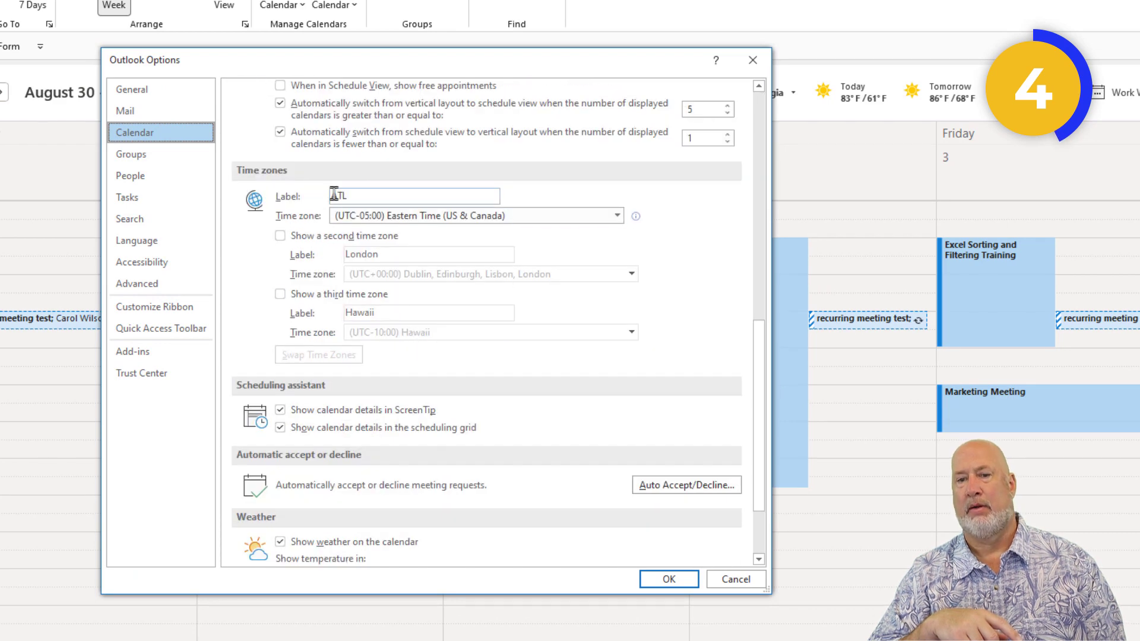
pyautogui.moveTo(371, 195)
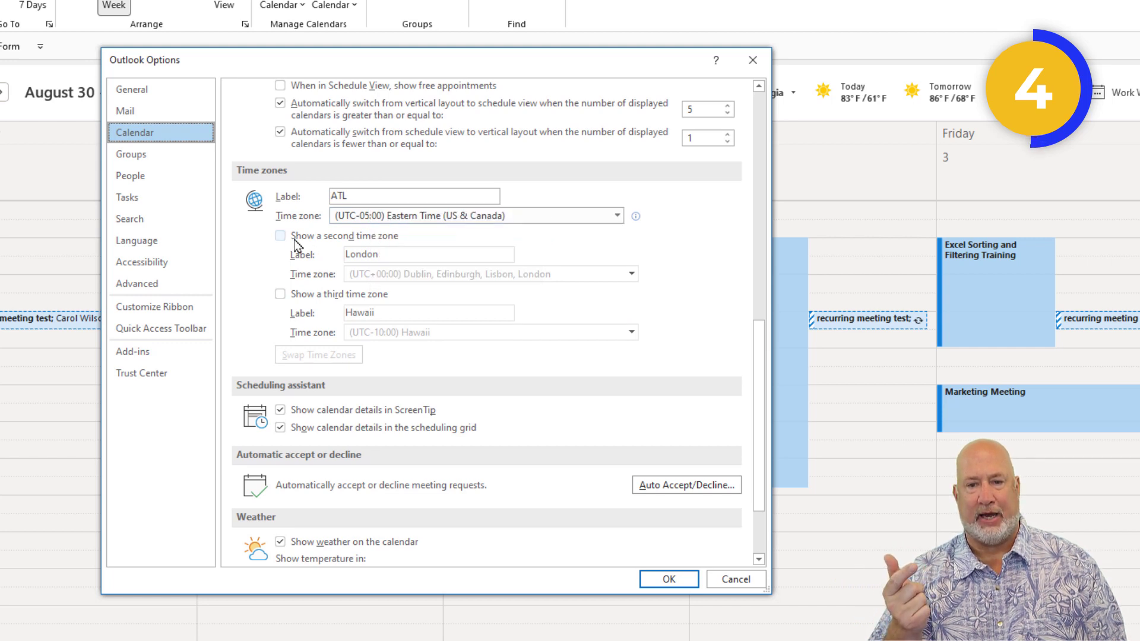
pyautogui.click(280, 236)
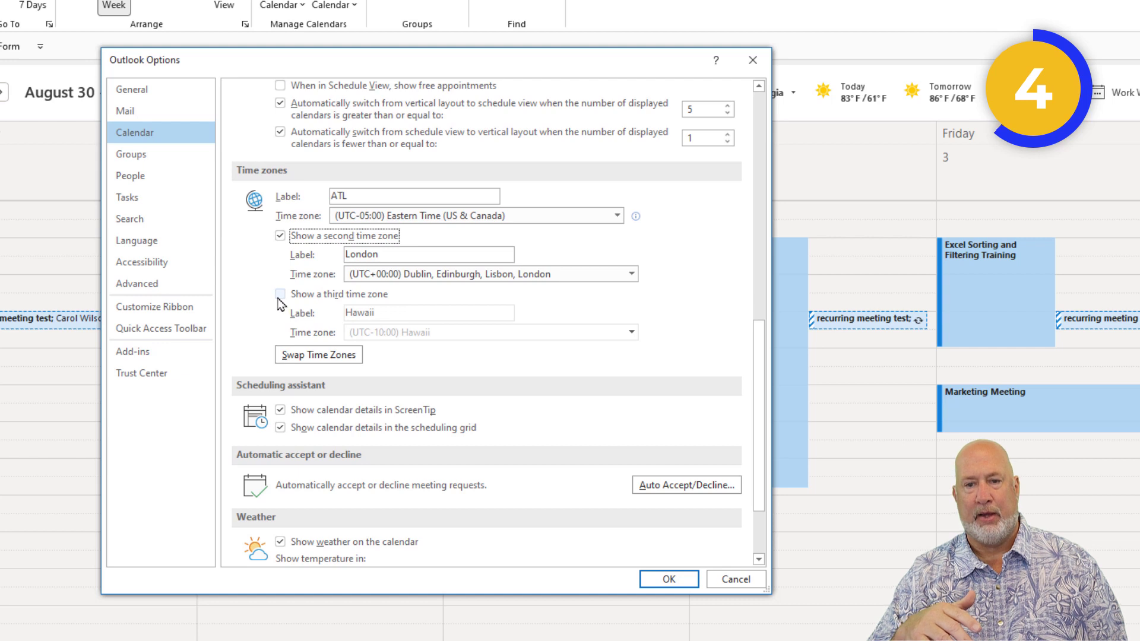
pyautogui.click(280, 295)
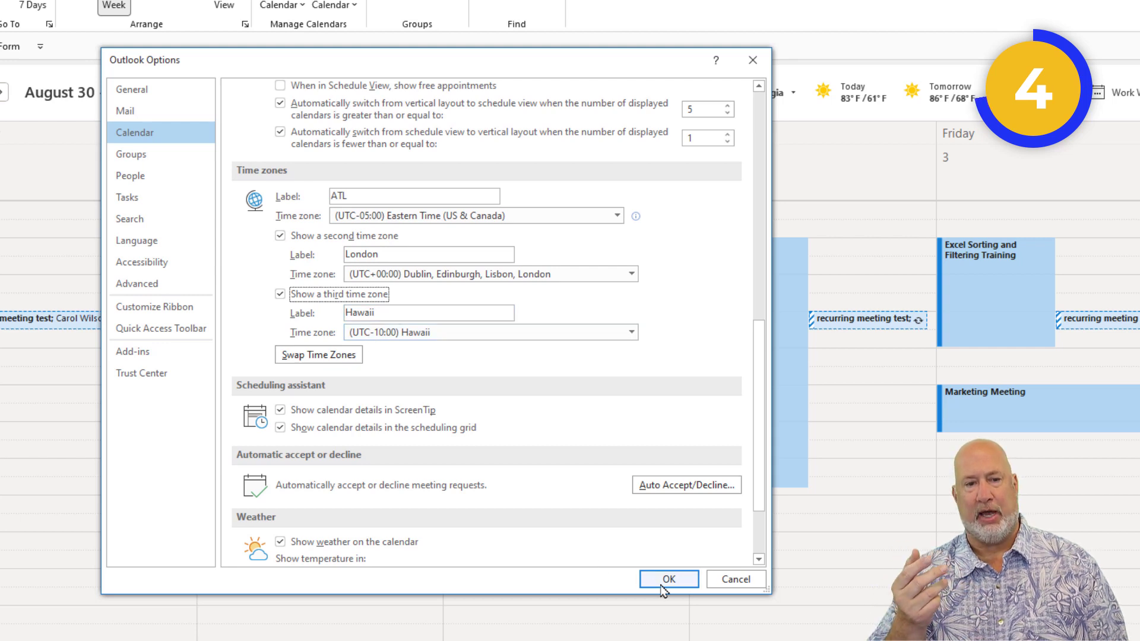
pyautogui.click(667, 578)
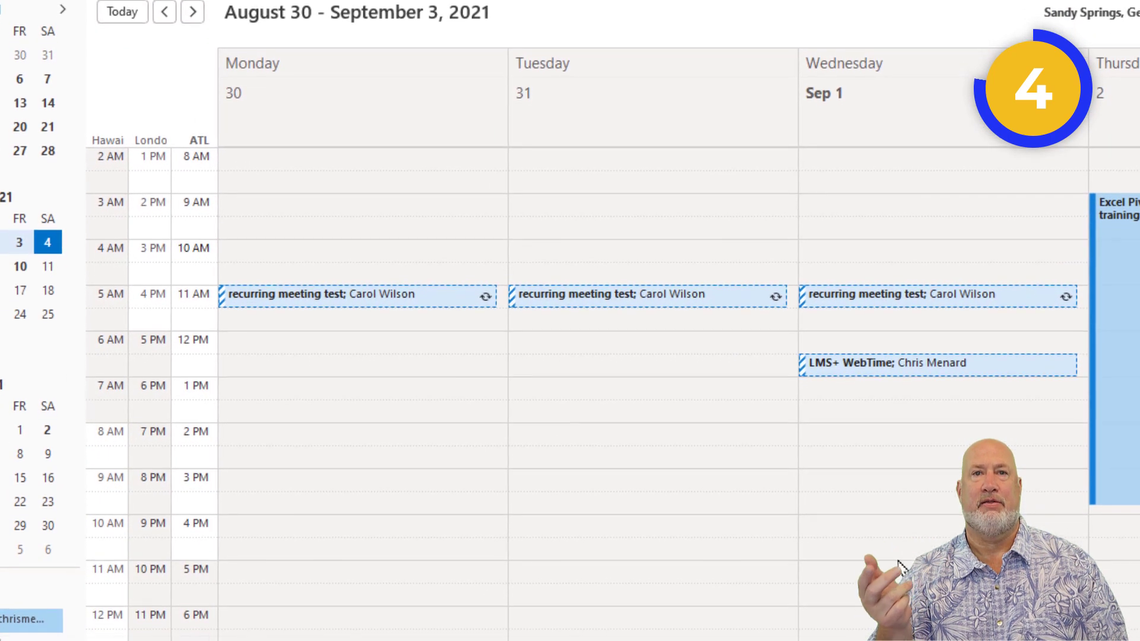
# Scroll the work week to inspect the Hawaii, London and ATL hour columns.
pyautogui.scroll(-3)
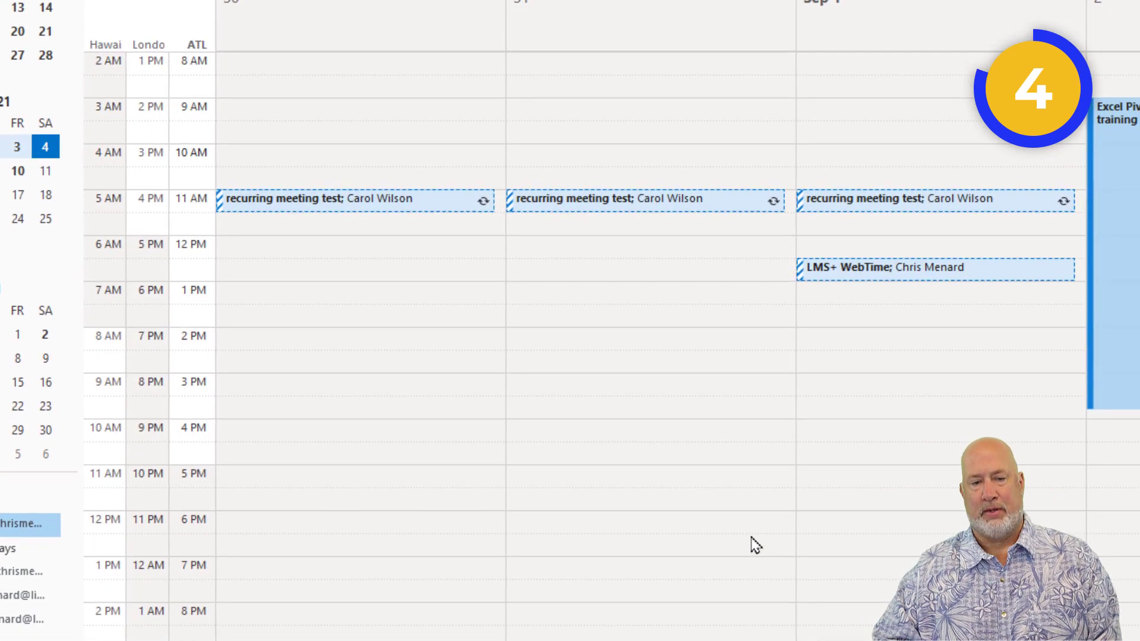
pyautogui.scroll(-3)
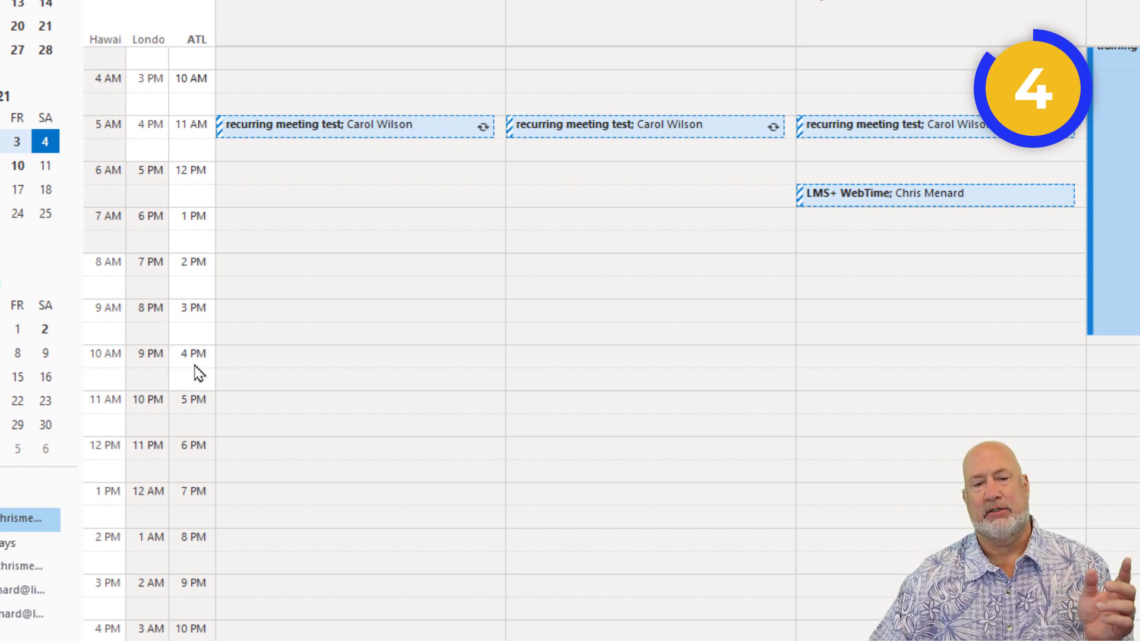
pyautogui.moveTo(127, 377)
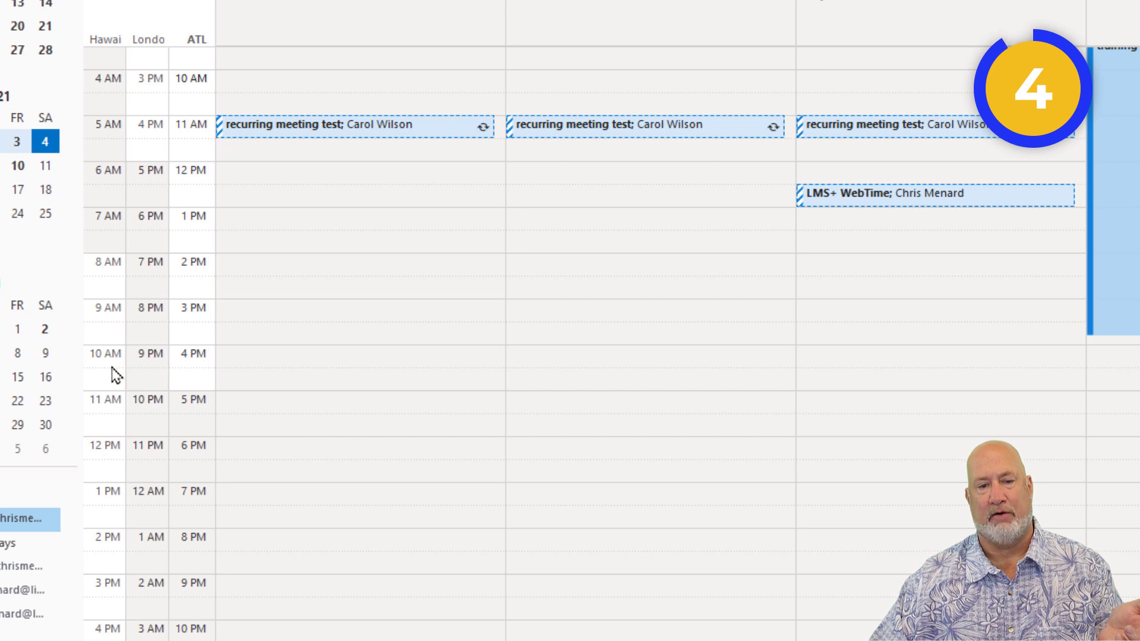
pyautogui.moveTo(120, 476)
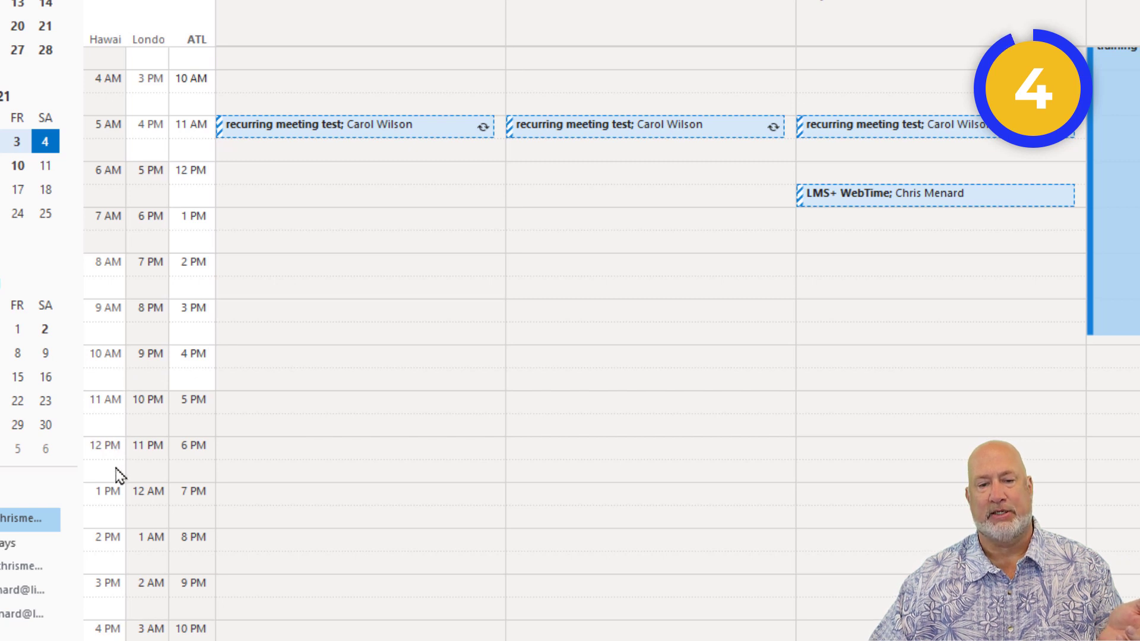
pyautogui.moveTo(202, 510)
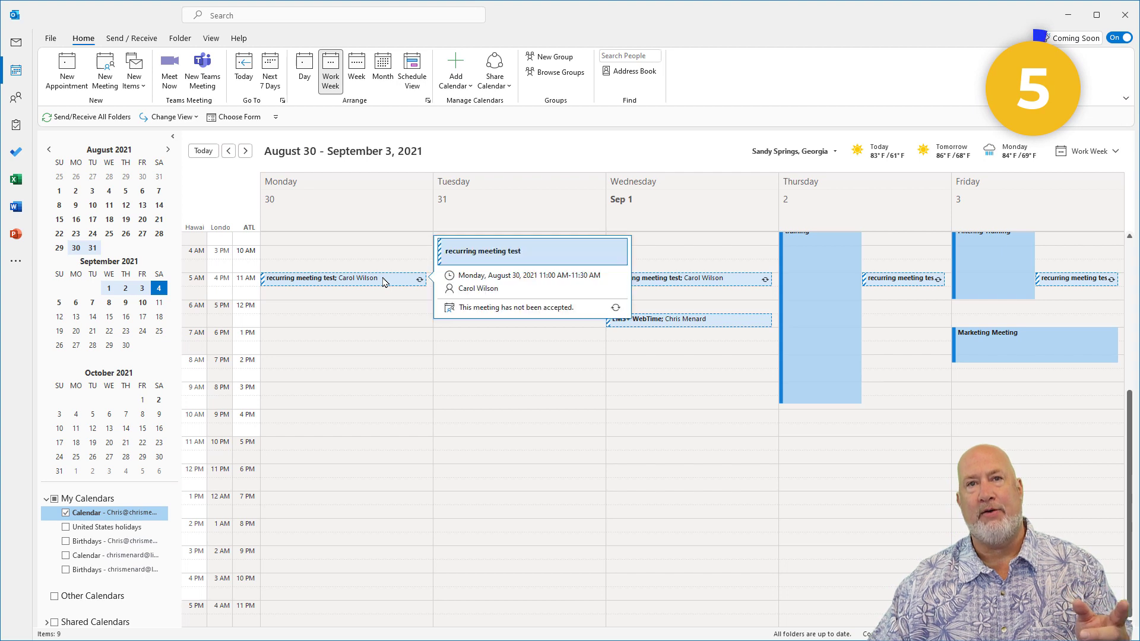
pyautogui.moveTo(377, 351)
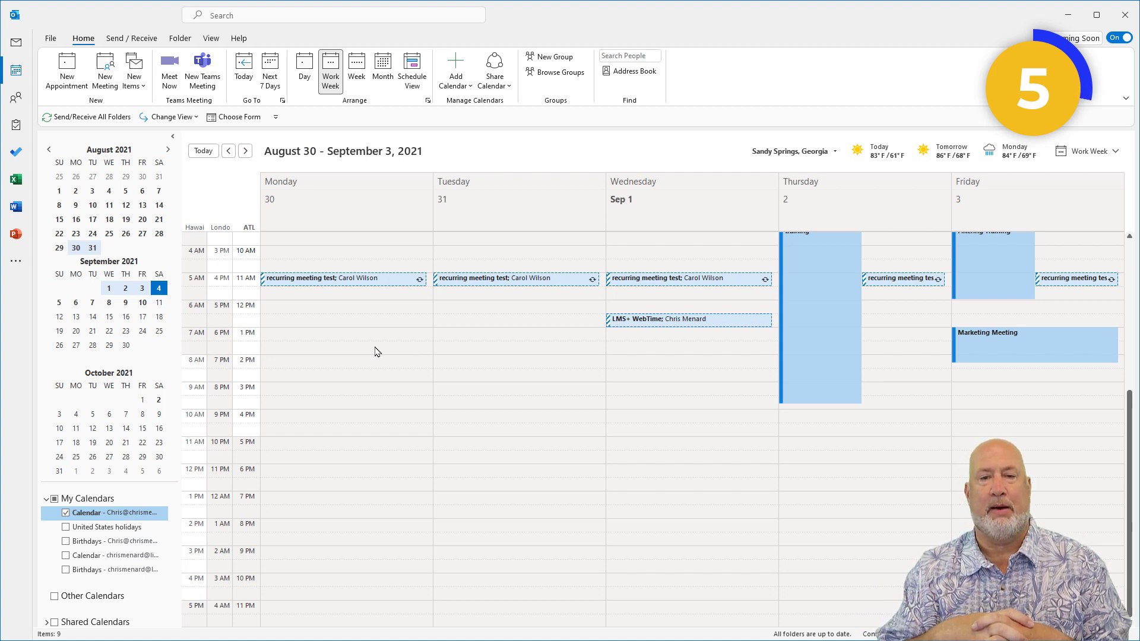
pyautogui.moveTo(448, 140)
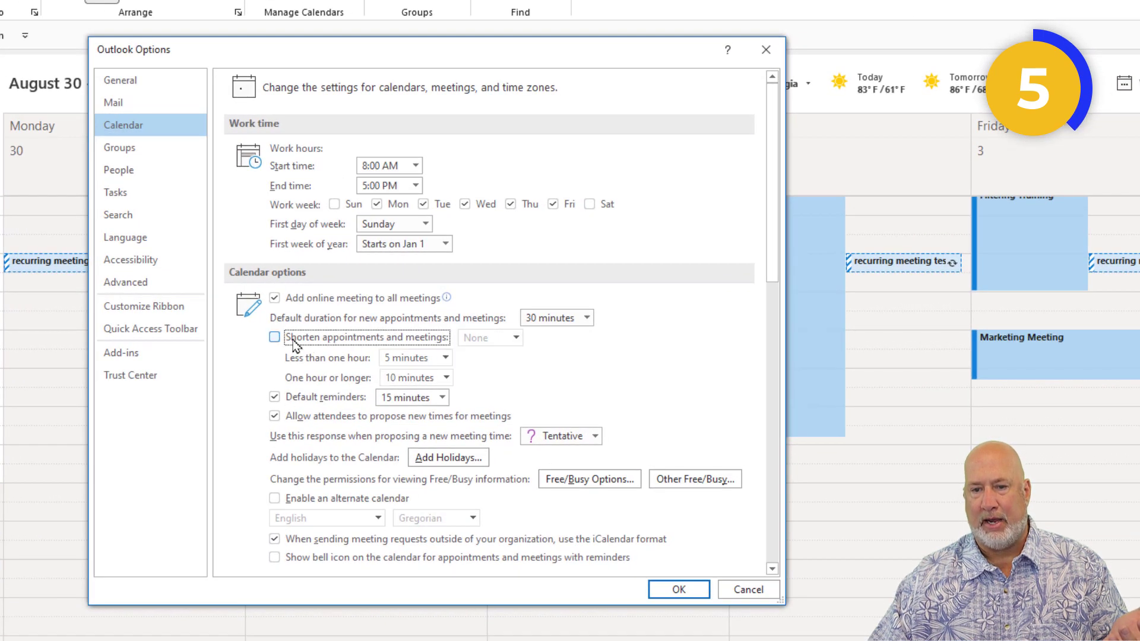
# Turn on shortening of appointments, set to End early, keeping 5 and 10 minutes.
pyautogui.click(274, 336)
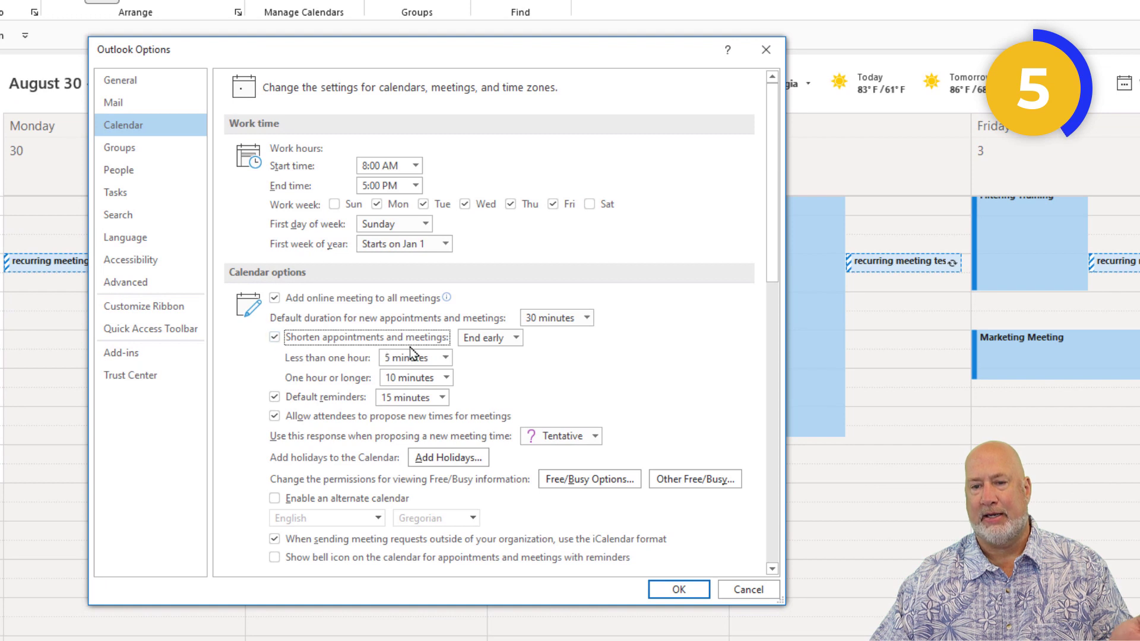
pyautogui.click(515, 338)
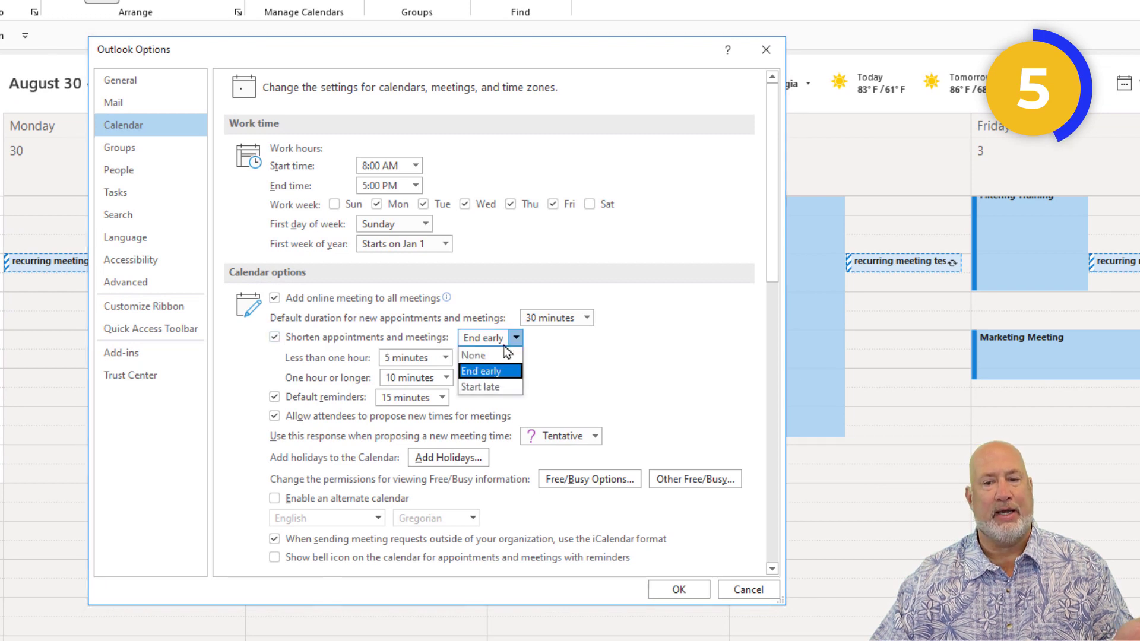
pyautogui.click(481, 371)
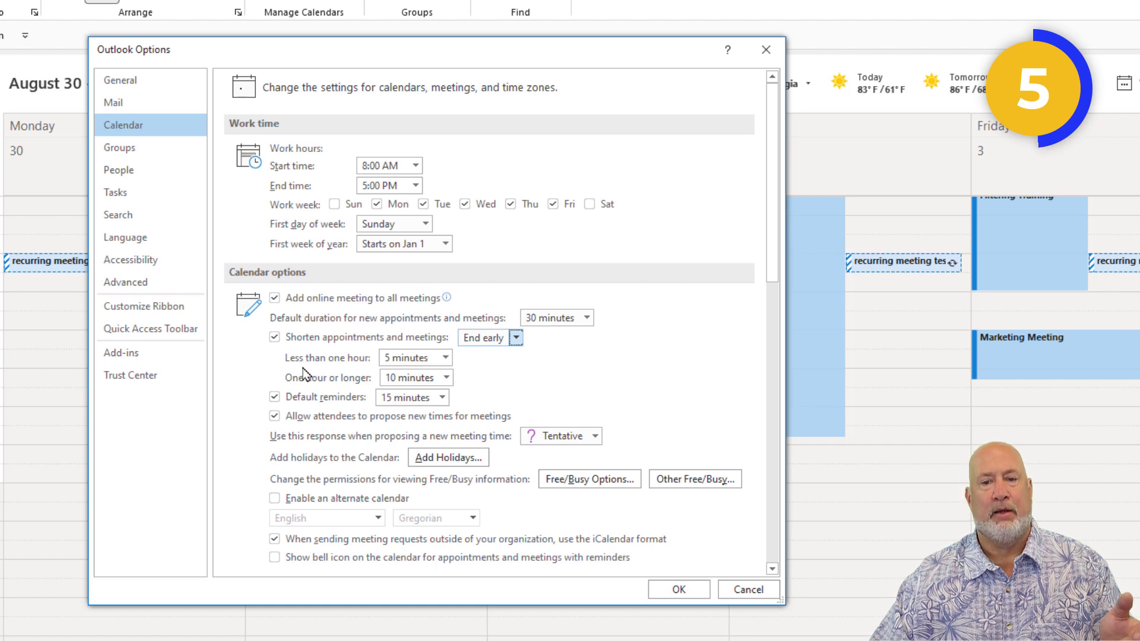
pyautogui.click(447, 357)
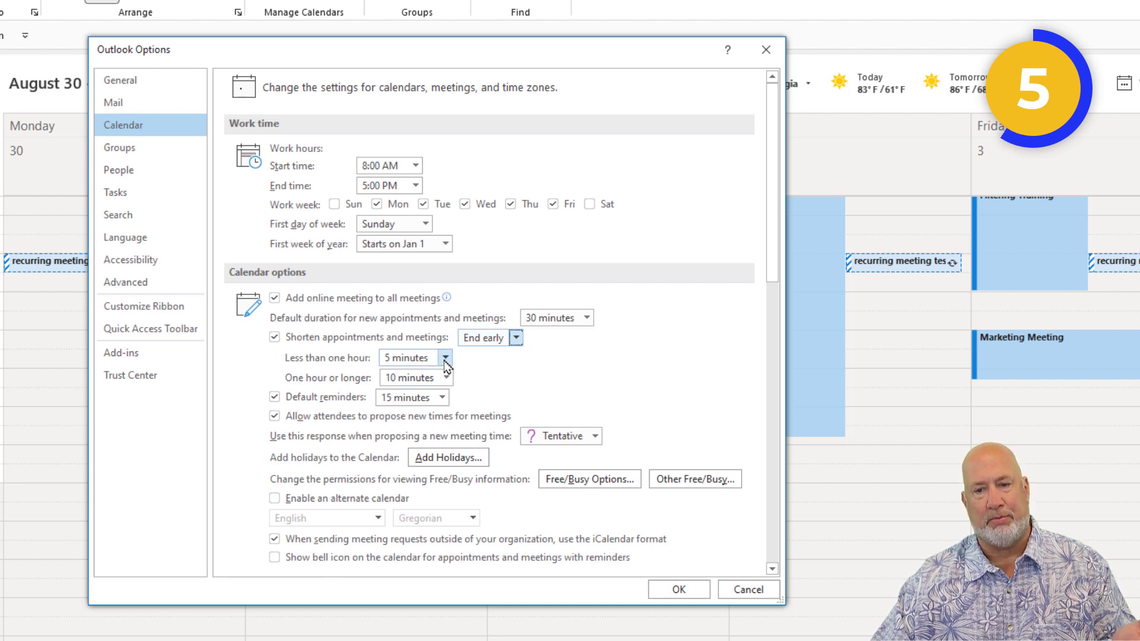
pyautogui.click(445, 357)
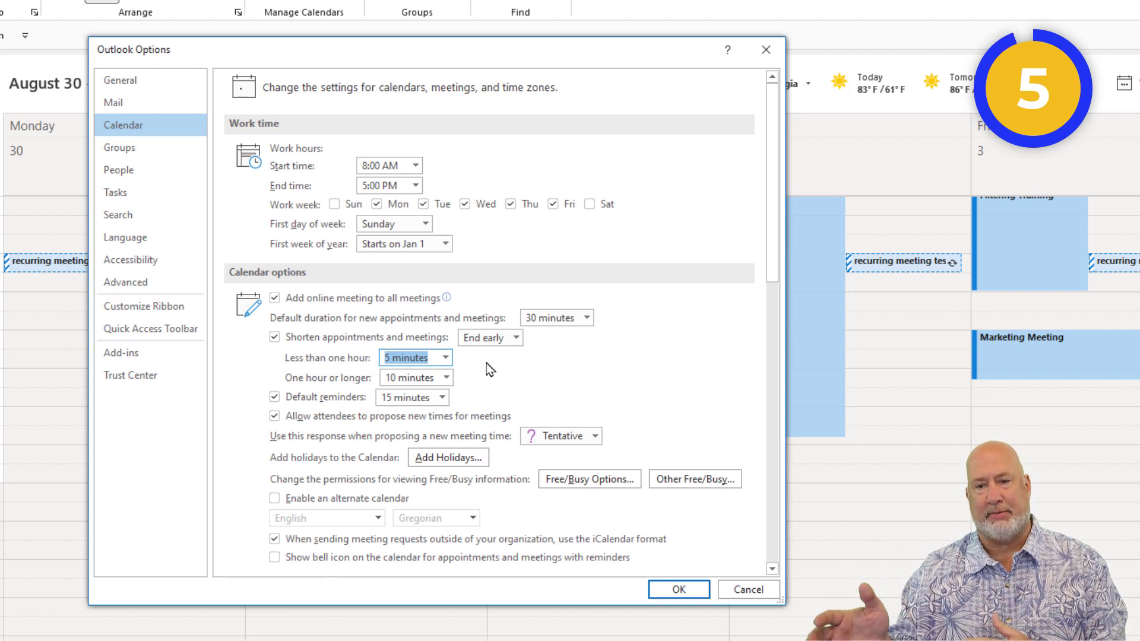
pyautogui.moveTo(467, 374)
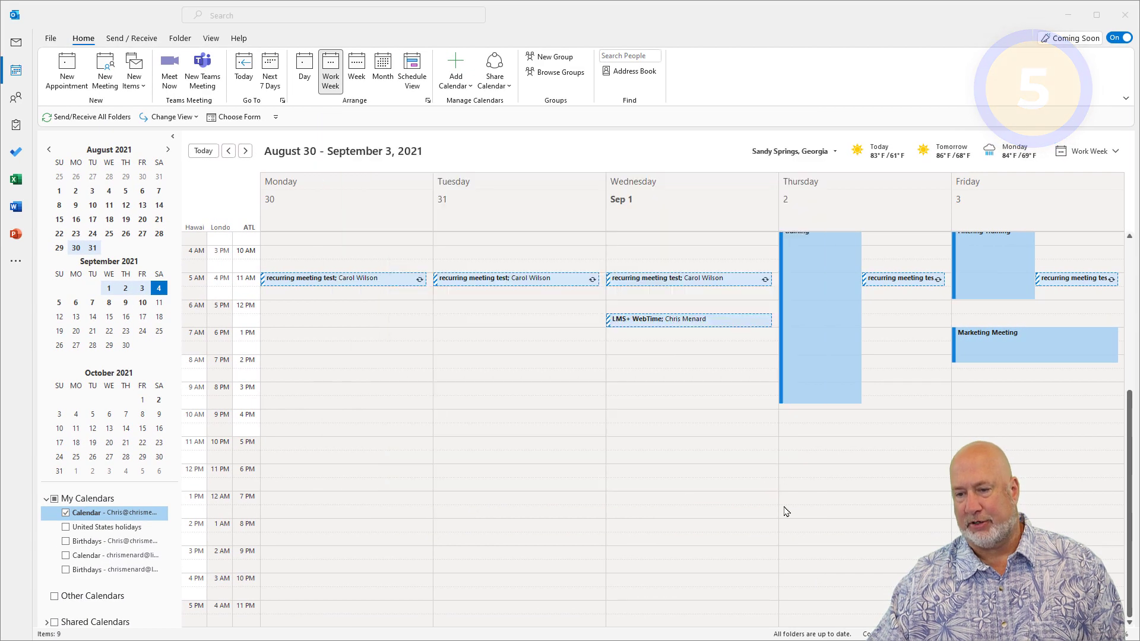
pyautogui.moveTo(687, 500)
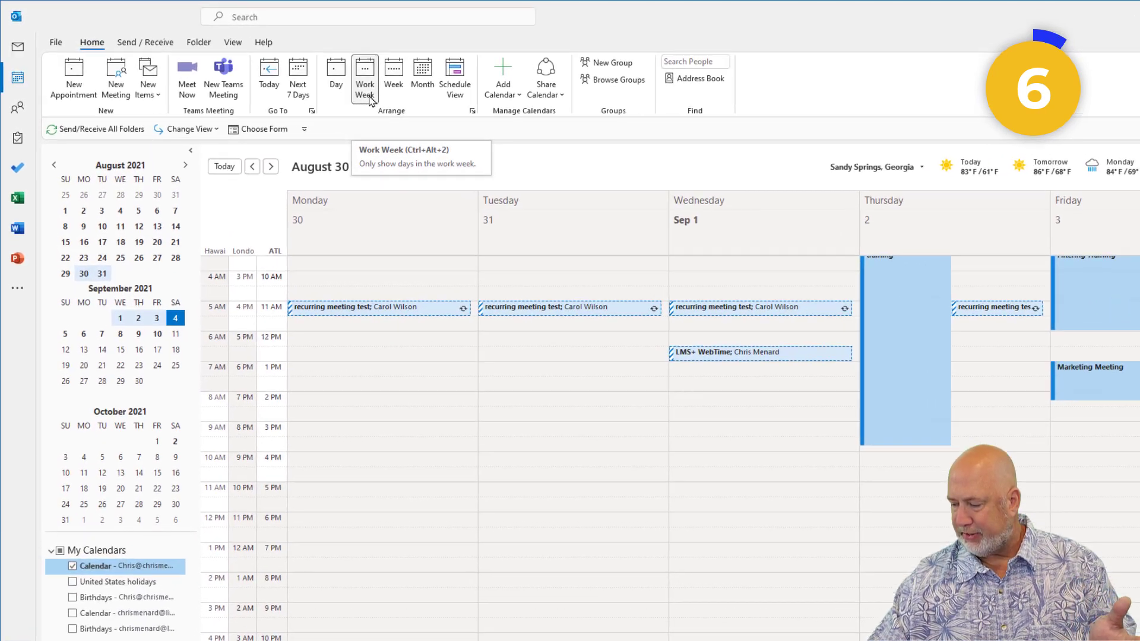
# From Work Week view, select September 7, 14, 22 and October 22 to show side by side.
pyautogui.click(365, 76)
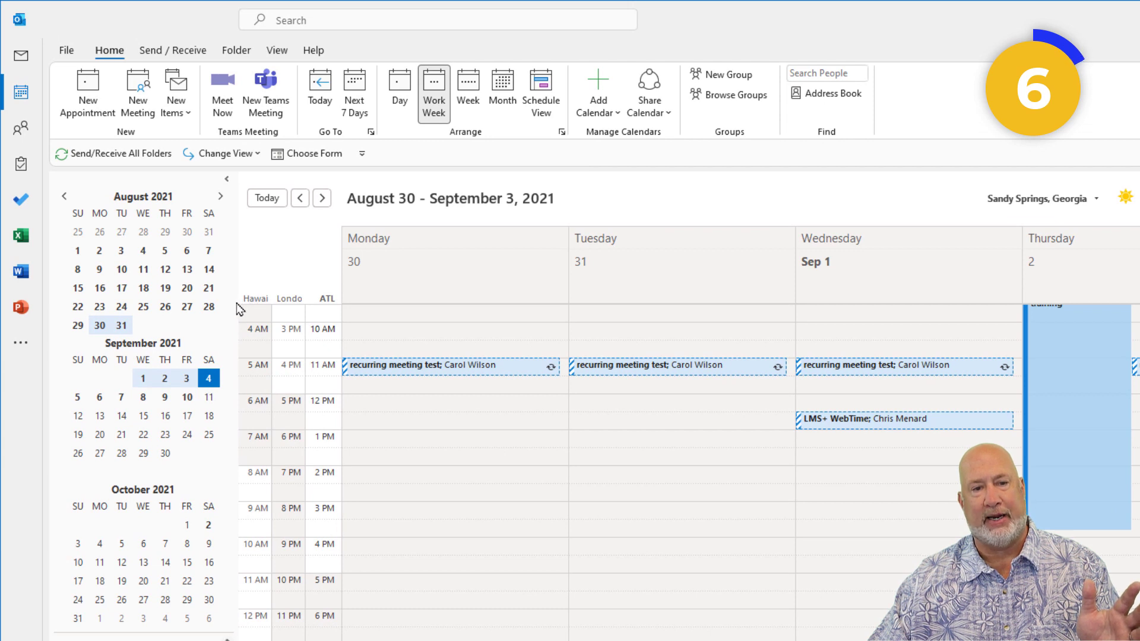
pyautogui.moveTo(151, 451)
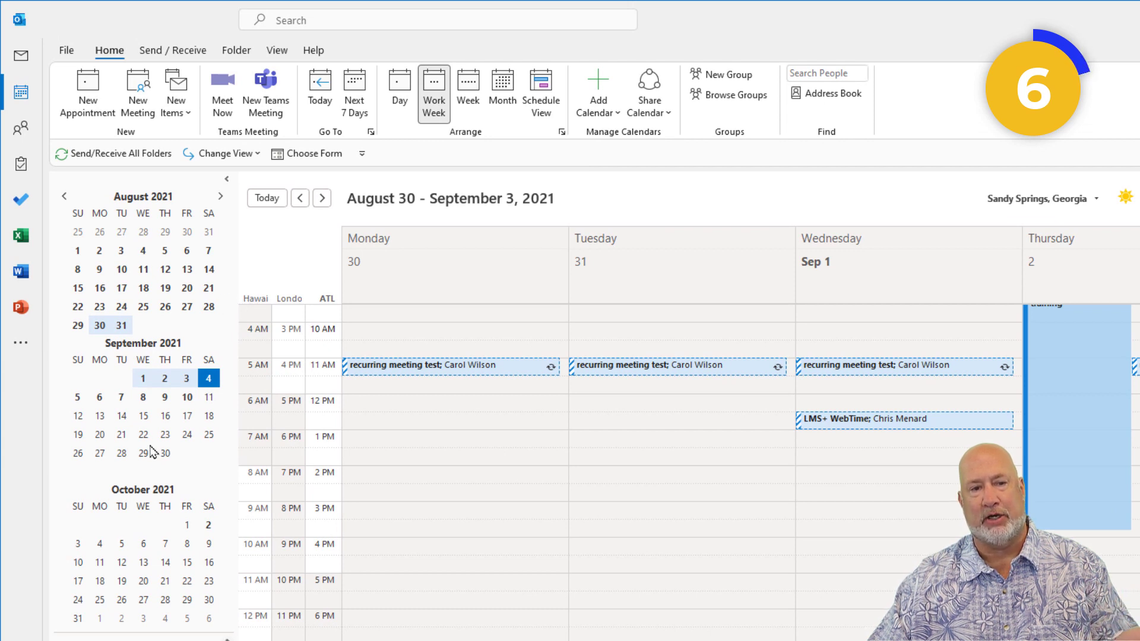
pyautogui.moveTo(119, 423)
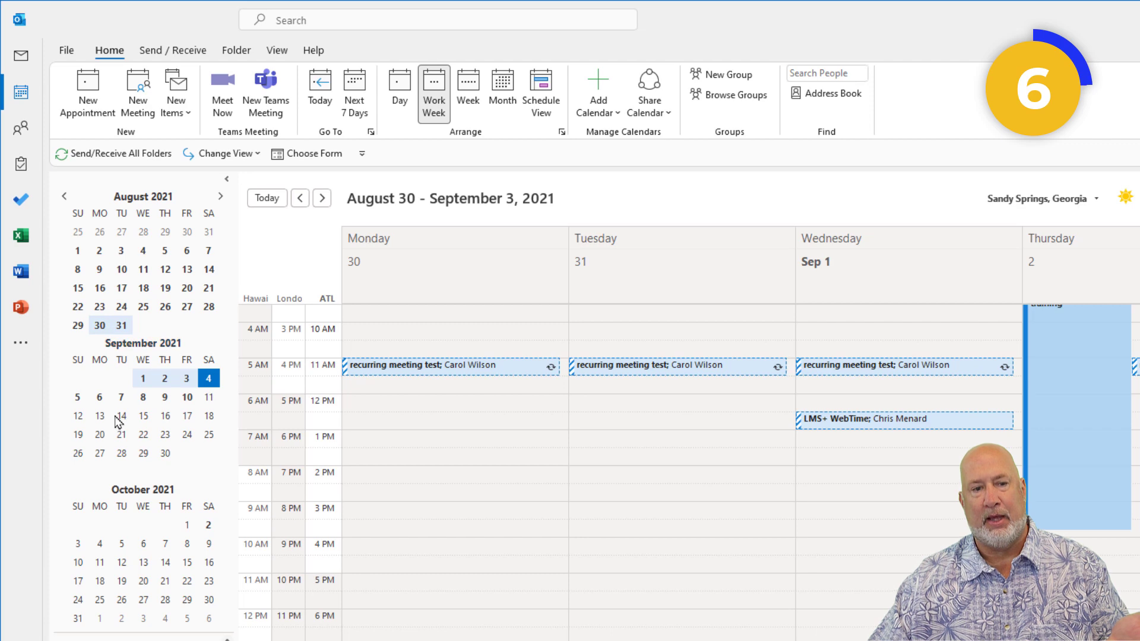
pyautogui.click(99, 397)
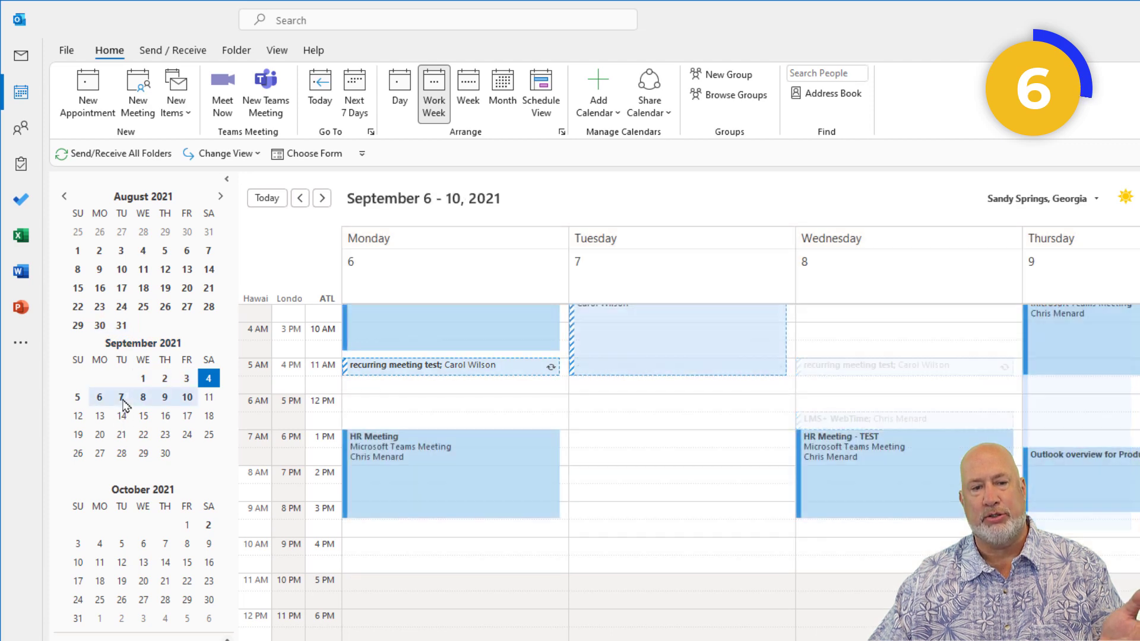
pyautogui.moveTo(118, 422)
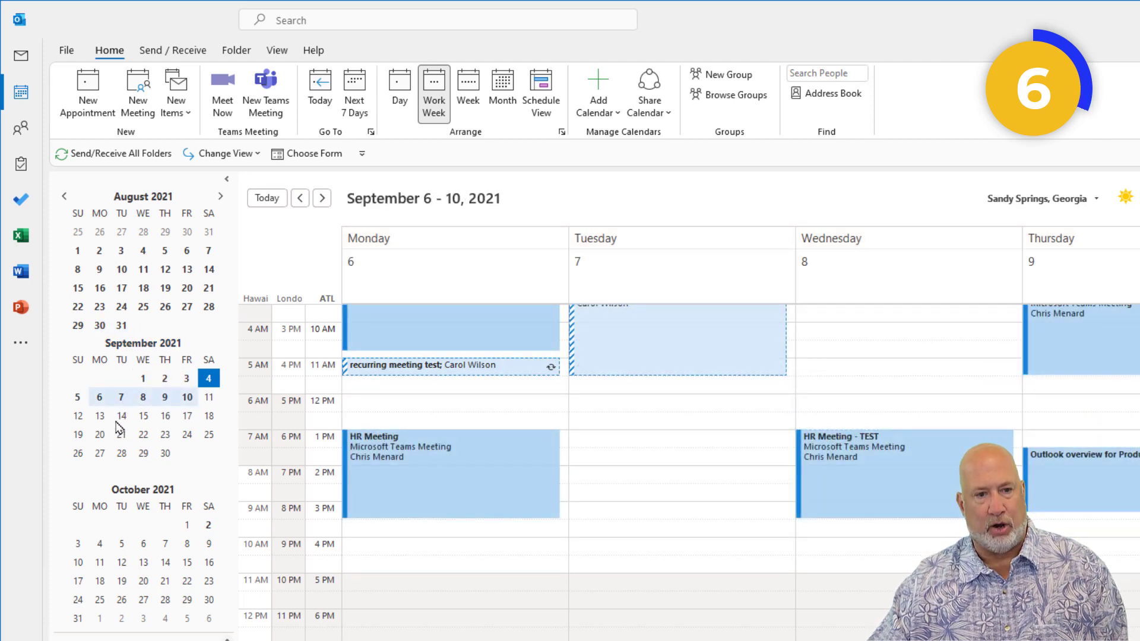
pyautogui.click(399, 92)
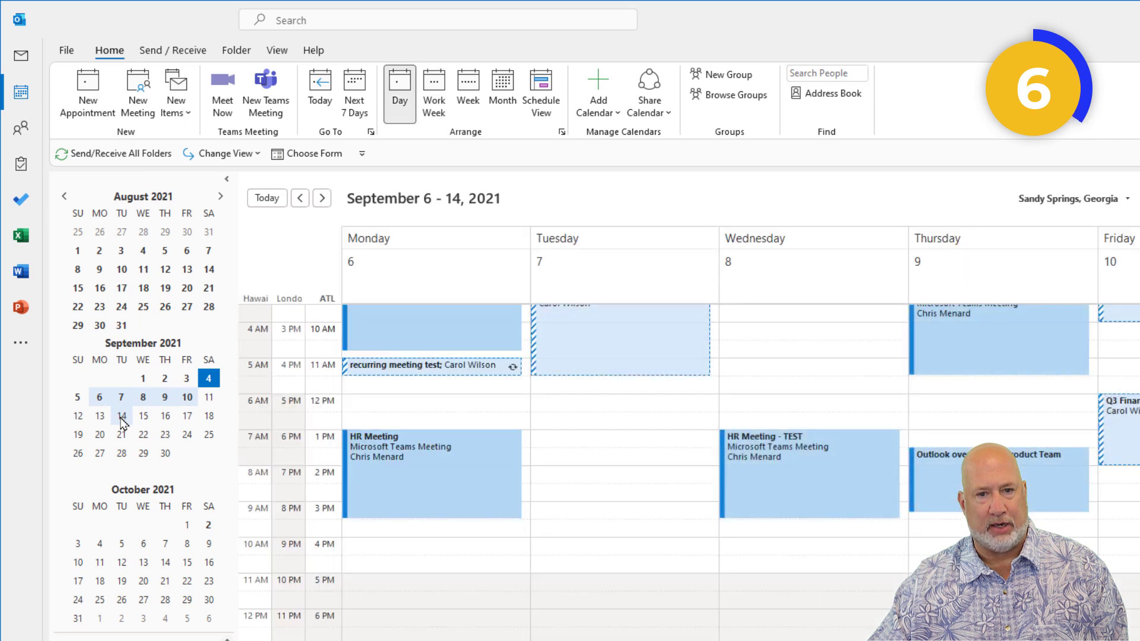
pyautogui.click(121, 396)
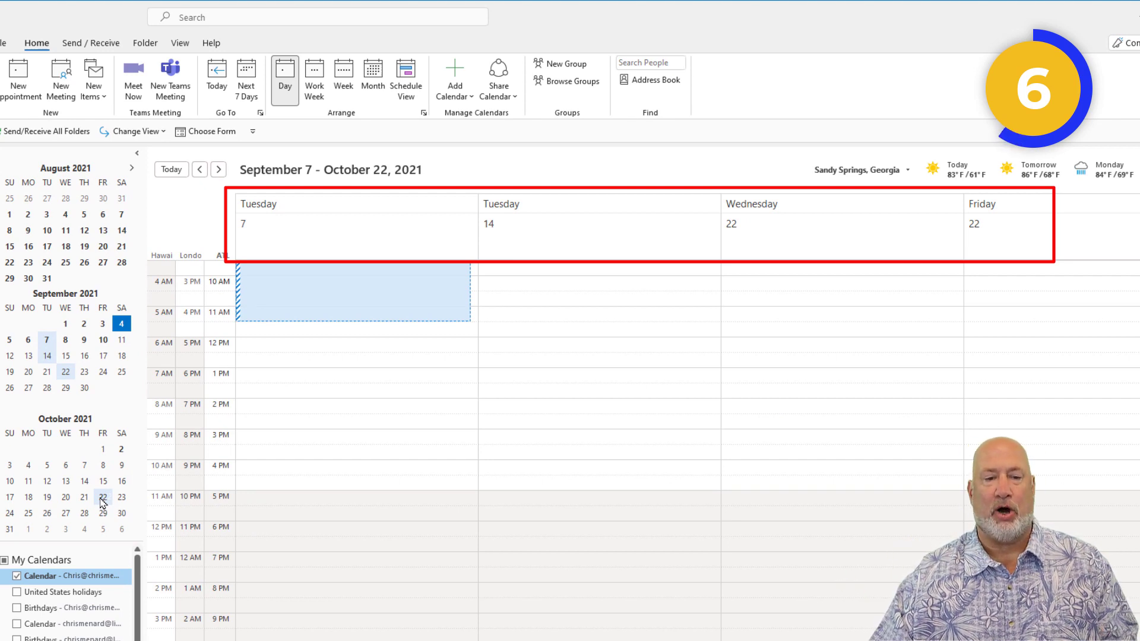
pyautogui.moveTo(40, 345)
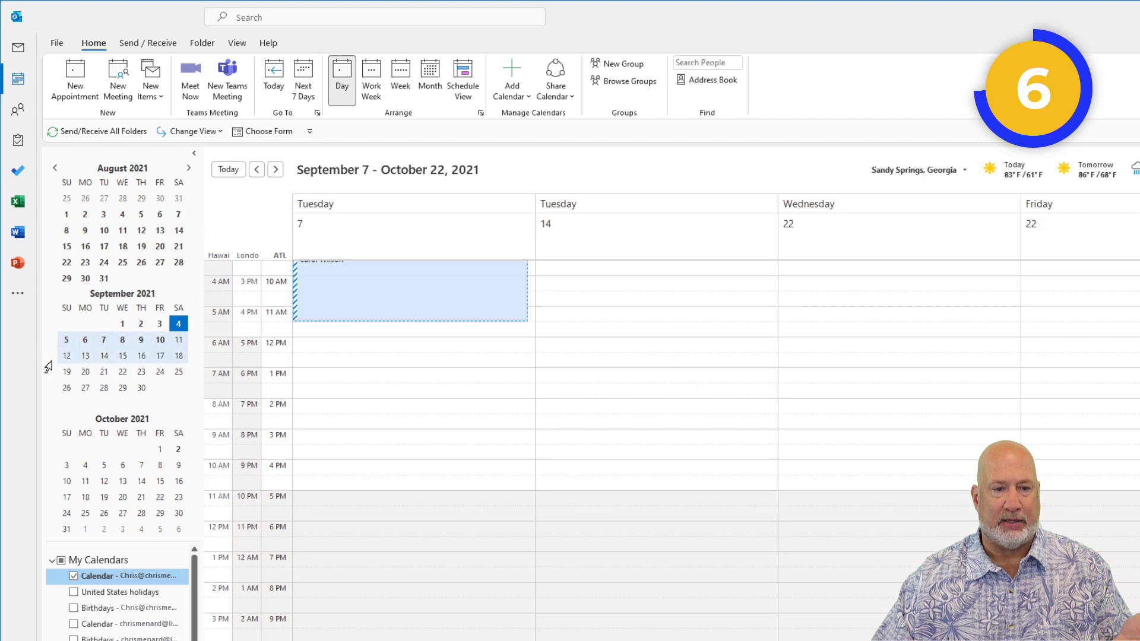
# Select the October weeks in the navigator and show October 2021 in Month view.
pyautogui.click(429, 79)
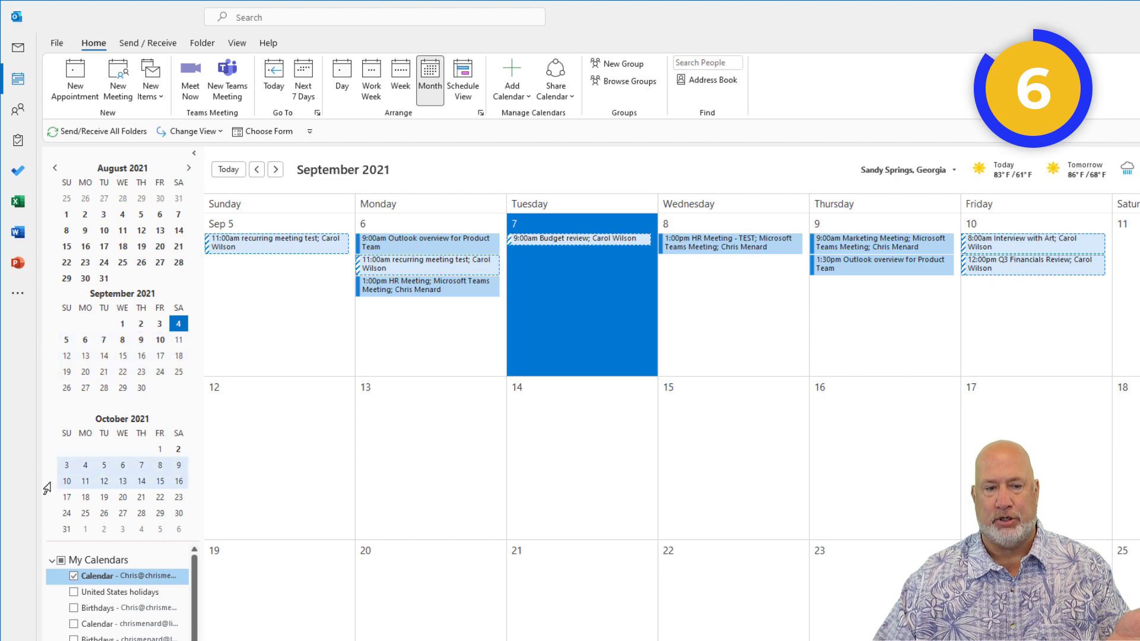
pyautogui.click(274, 168)
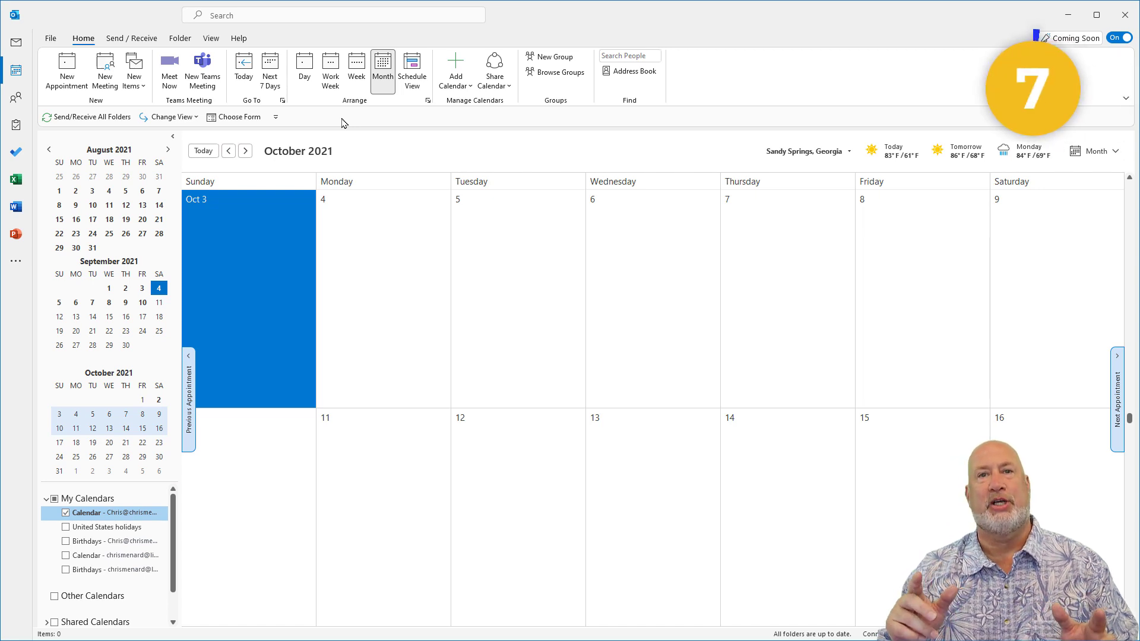
pyautogui.moveTo(282, 199)
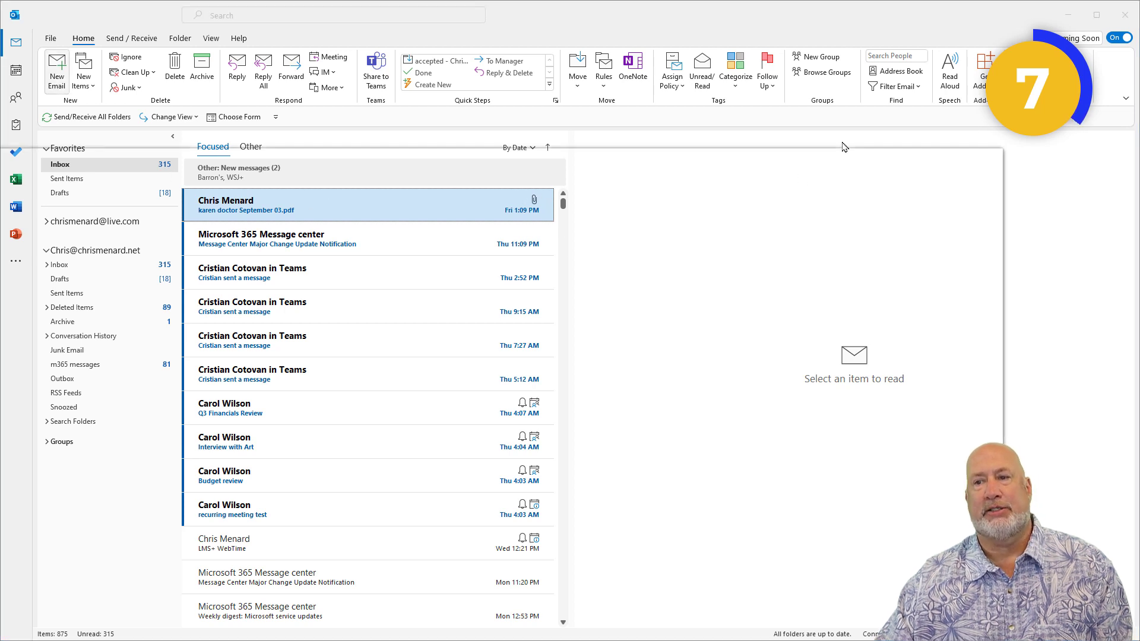
# Start a new blank email from Mail and show its Insert options.
pyautogui.click(55, 70)
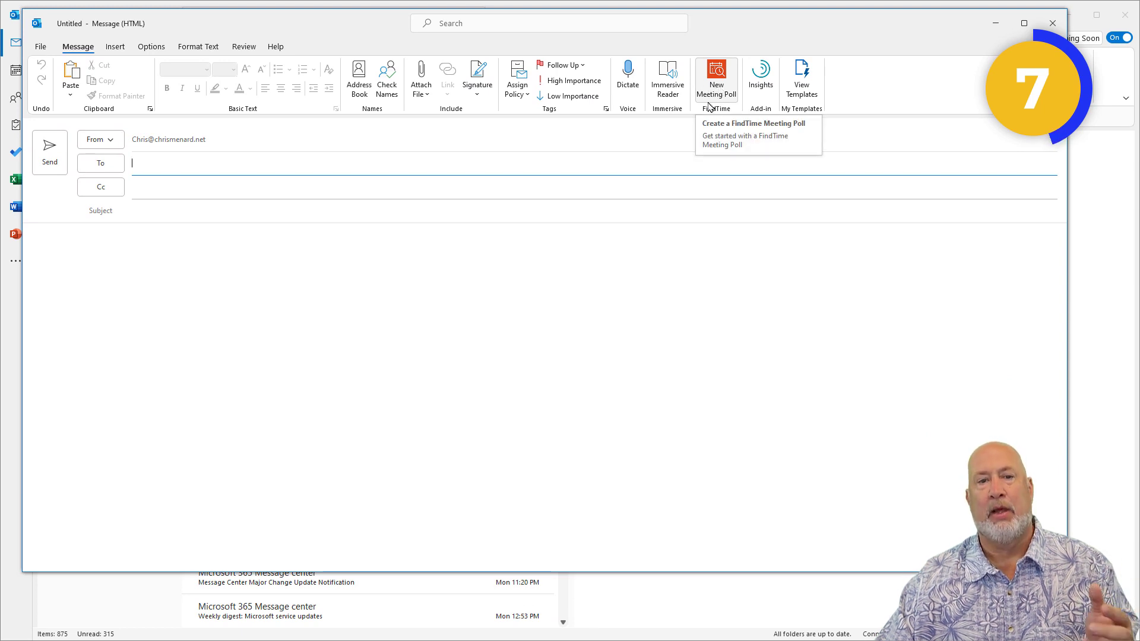
pyautogui.moveTo(457, 180)
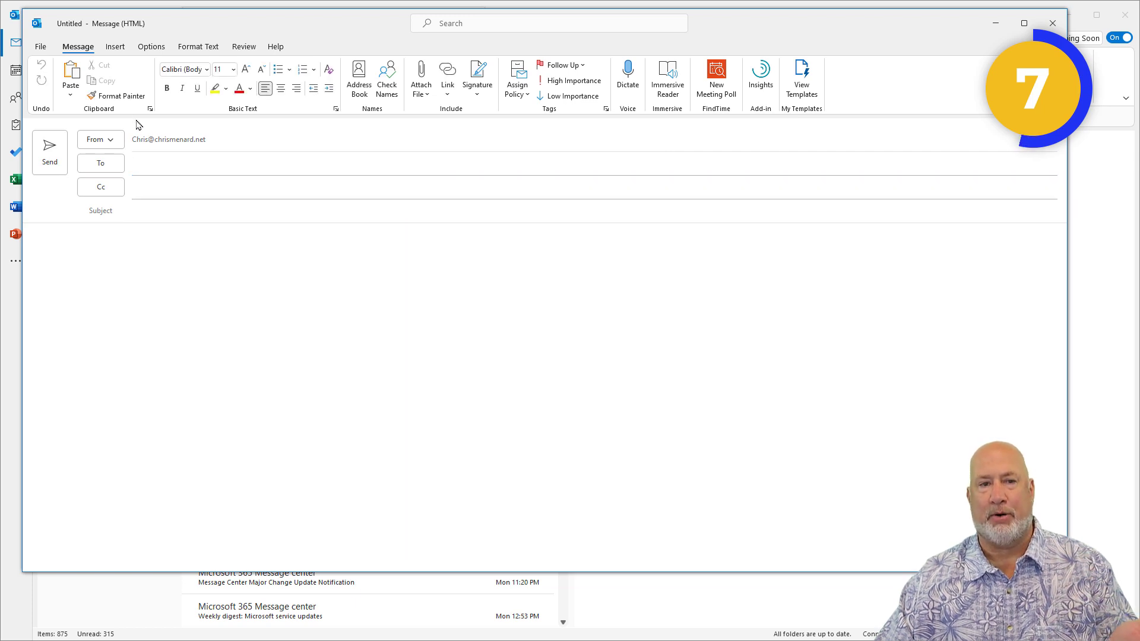
pyautogui.click(115, 46)
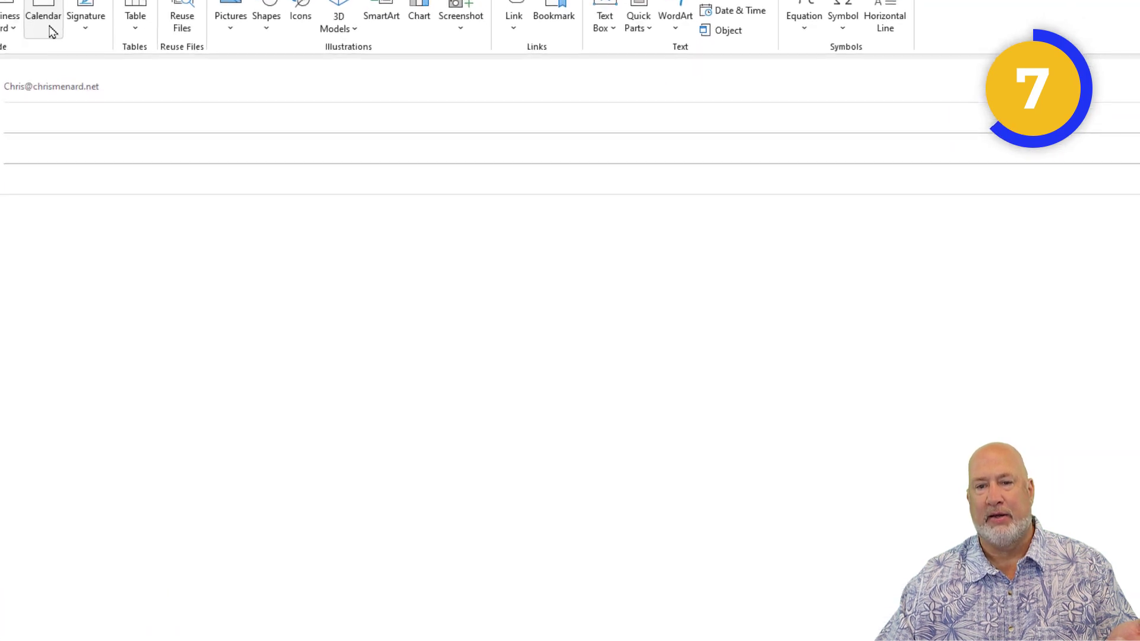
# Insert the calendar for the next 7 days (September 4-10) with availability-only detail into the body.
pyautogui.click(43, 14)
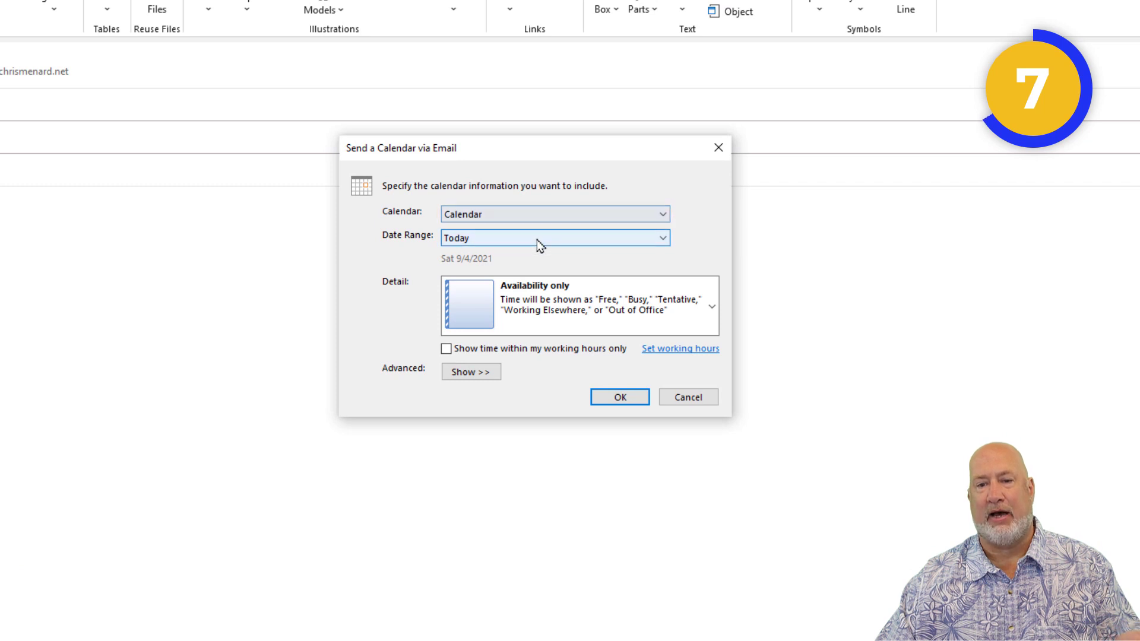
pyautogui.click(555, 238)
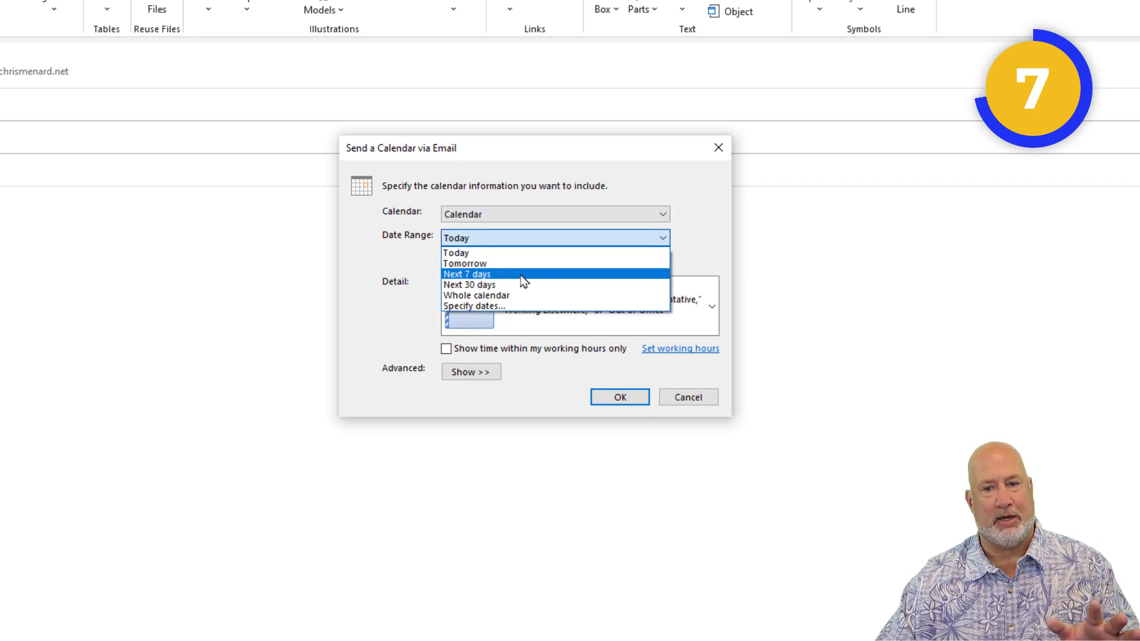
pyautogui.click(466, 274)
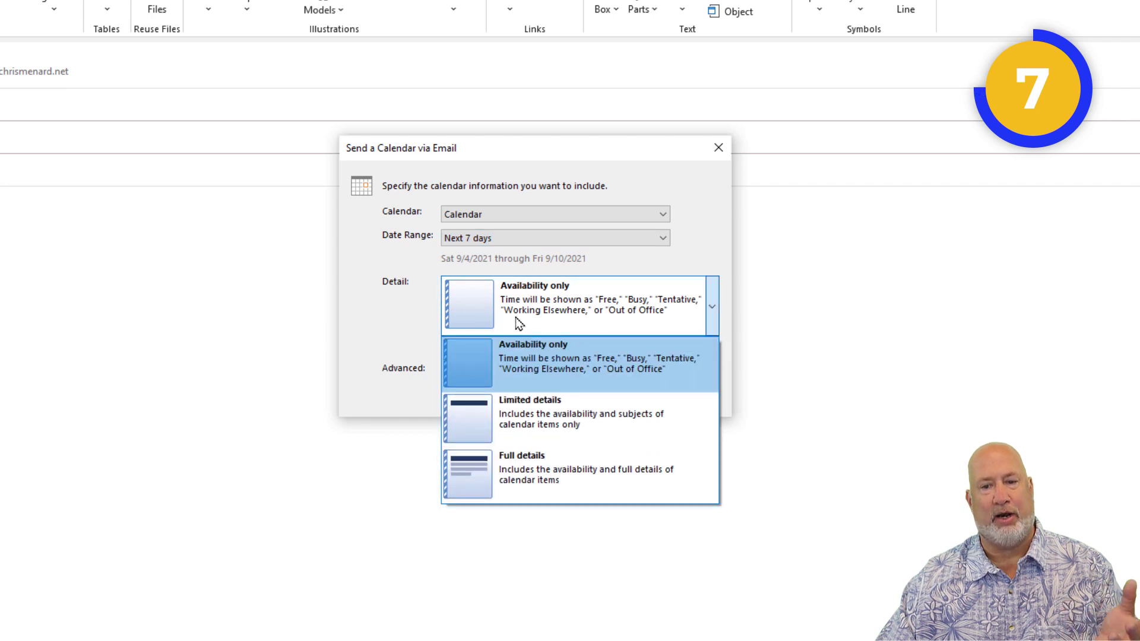
pyautogui.click(578, 356)
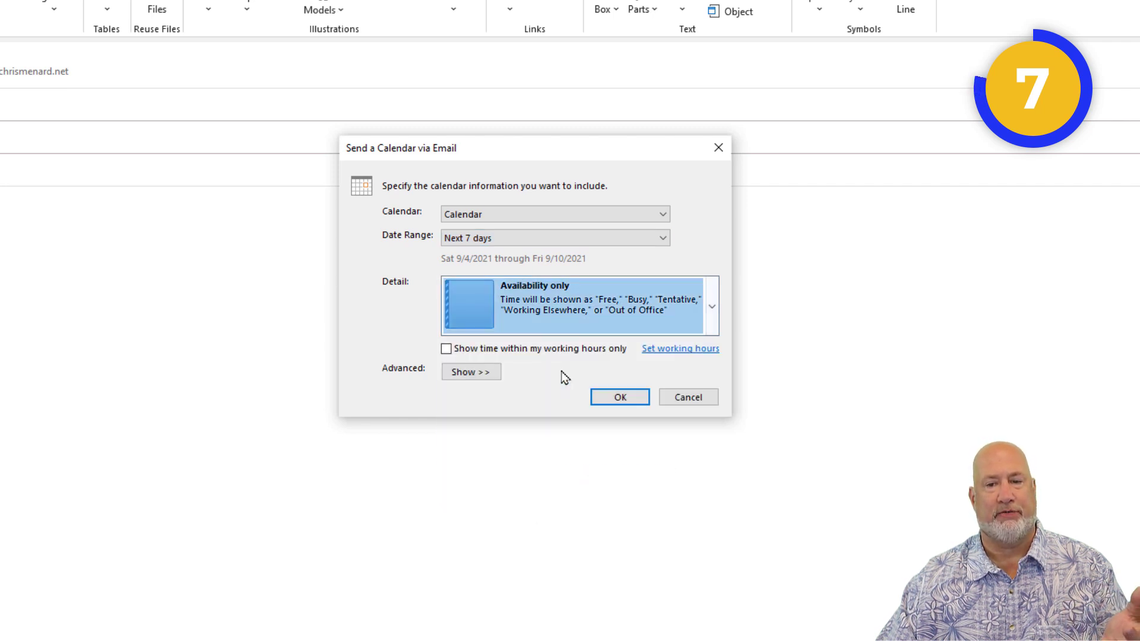
pyautogui.click(619, 397)
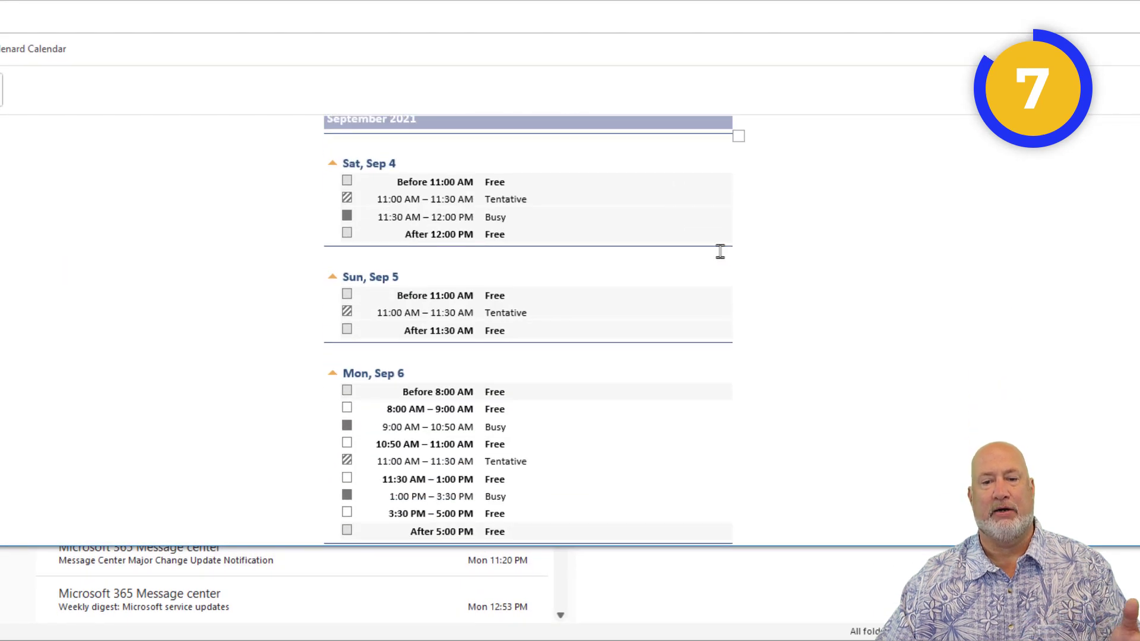
pyautogui.scroll(-3)
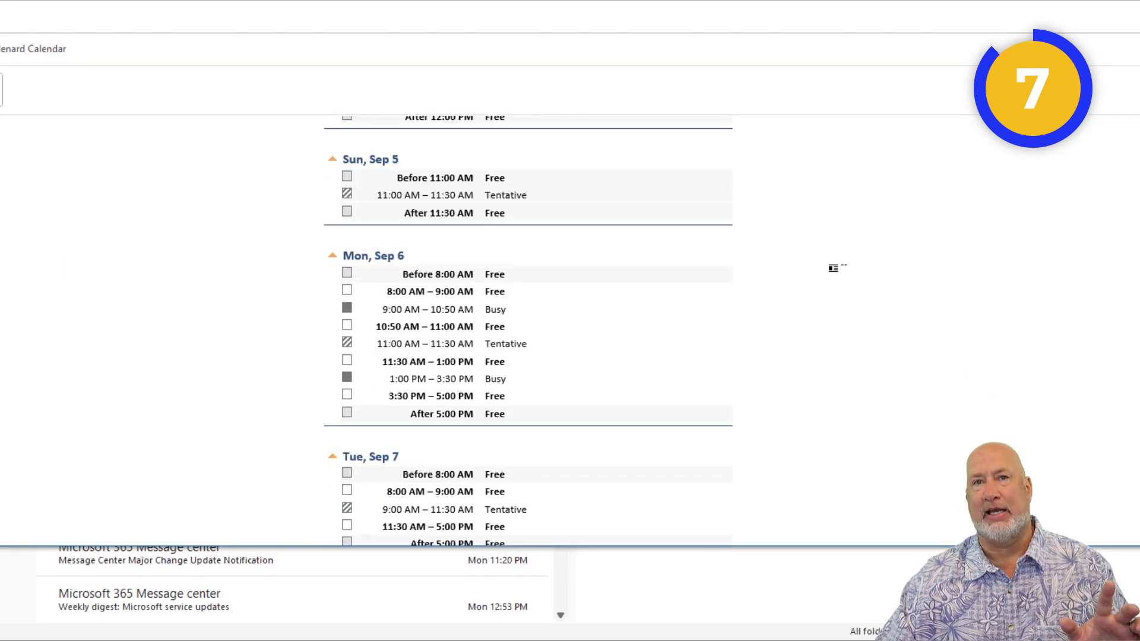